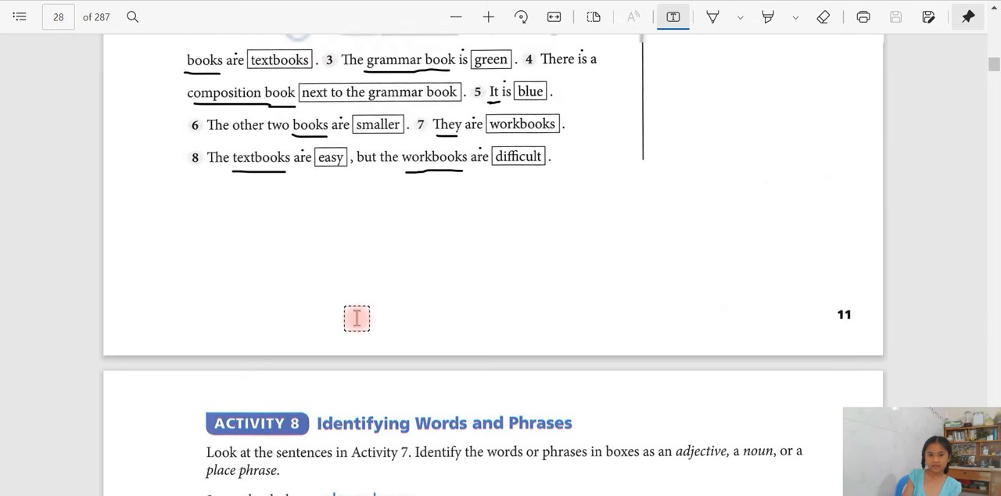
# Scroll down until Activity 8's numbered answer lines are visible.
pyautogui.scroll(-3)
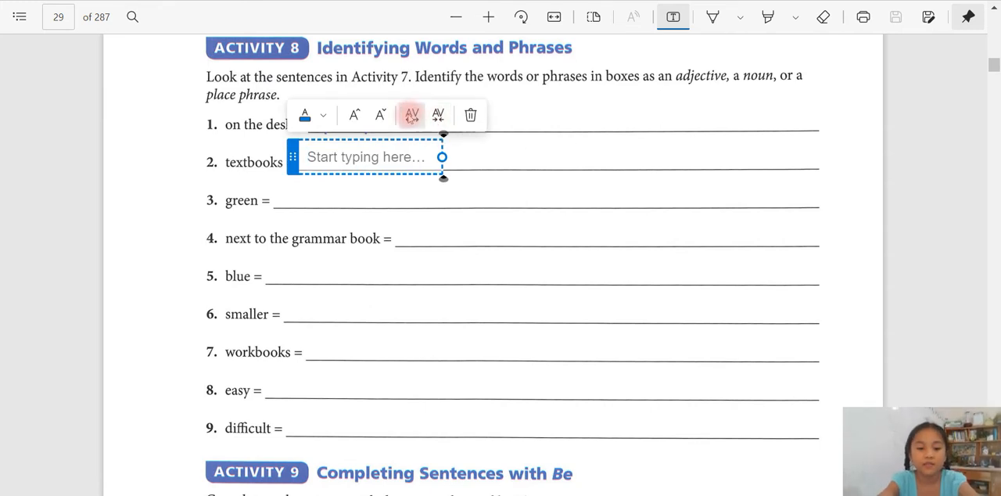
# Answer Activity 8 items 2 and 3 with 'noun' and 'adjective'.
pyautogui.write('NO')
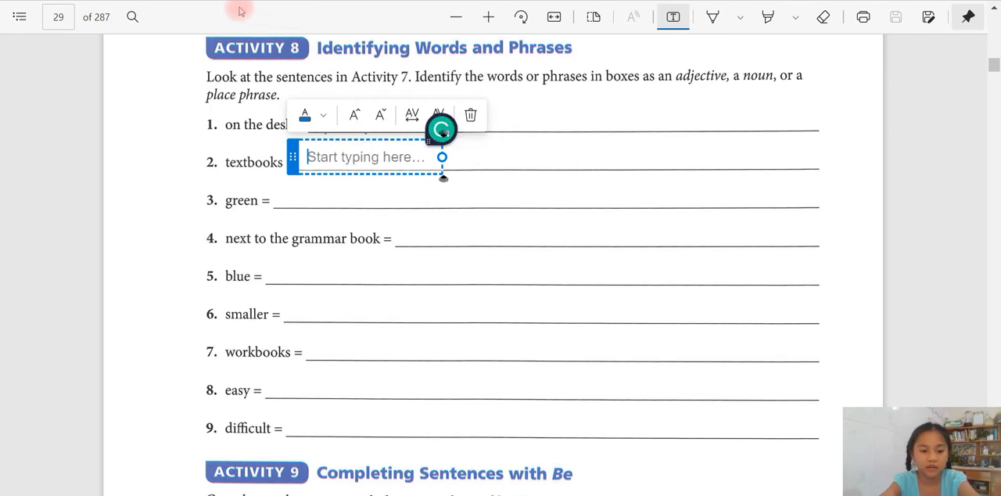
pyautogui.write('noun')
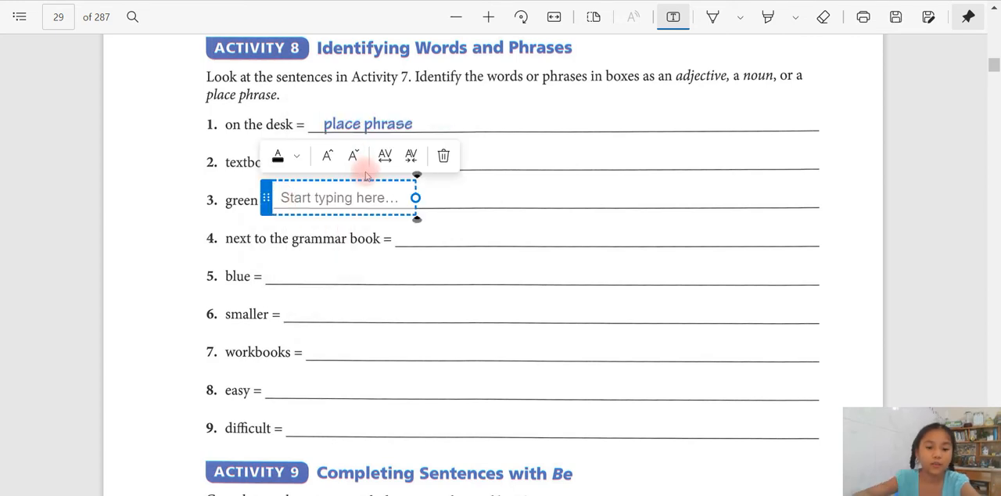
pyautogui.write('a')
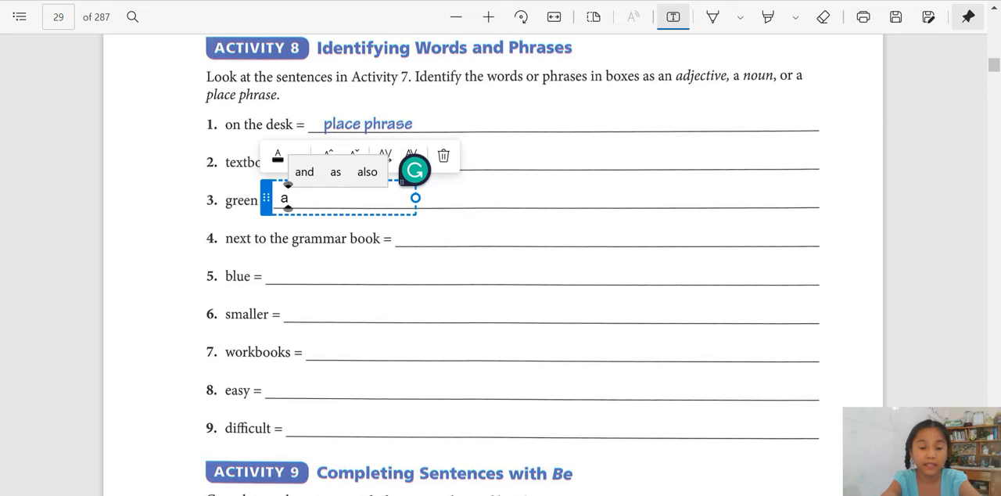
pyautogui.write('djective')
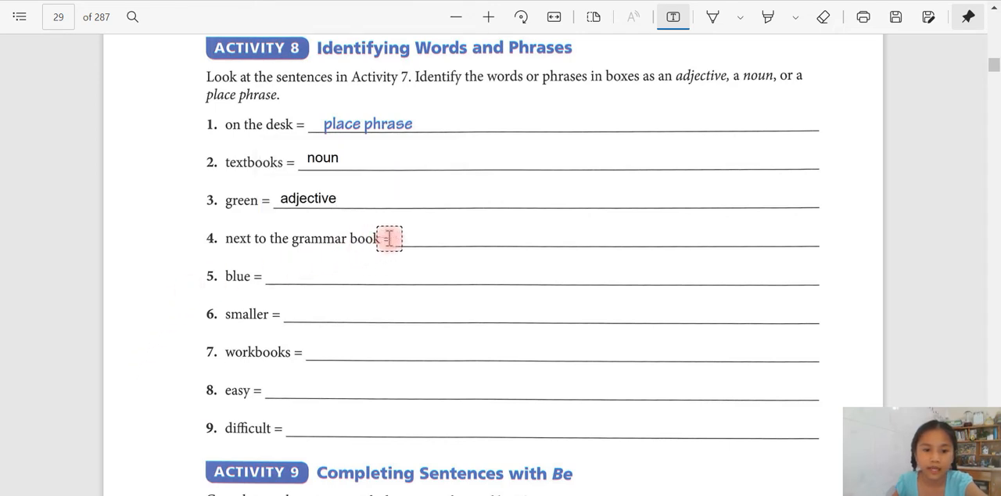
# Answer items 4 and 5 with 'place phrase' and 'adjective'.
pyautogui.click(389, 239)
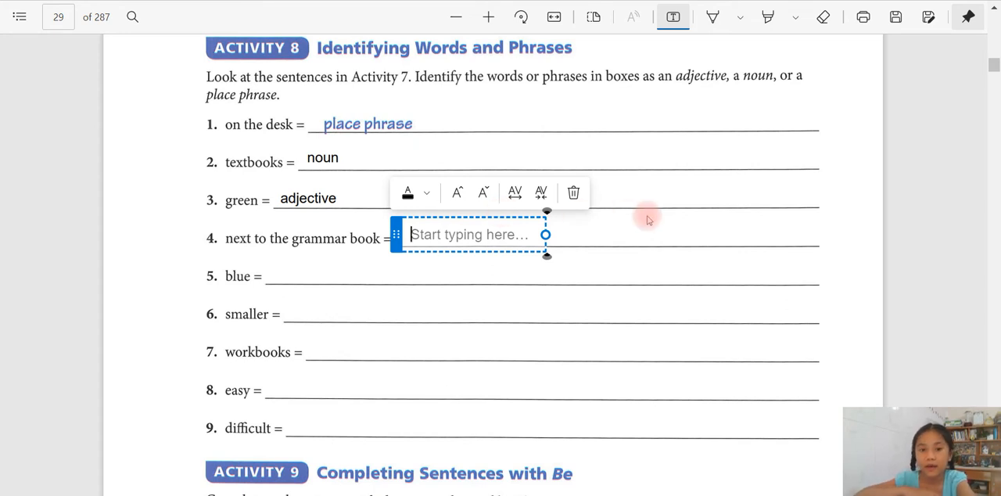
pyautogui.write('place')
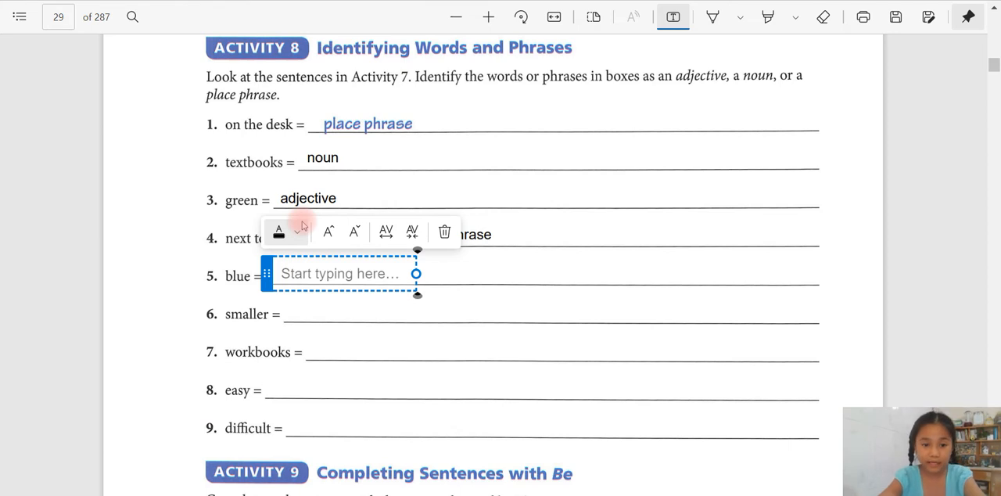
pyautogui.write('a')
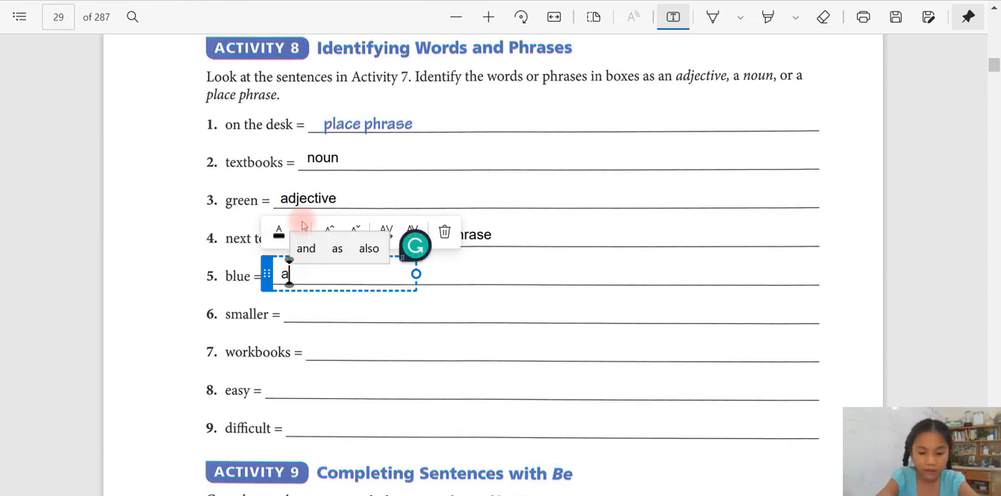
pyautogui.write('djective')
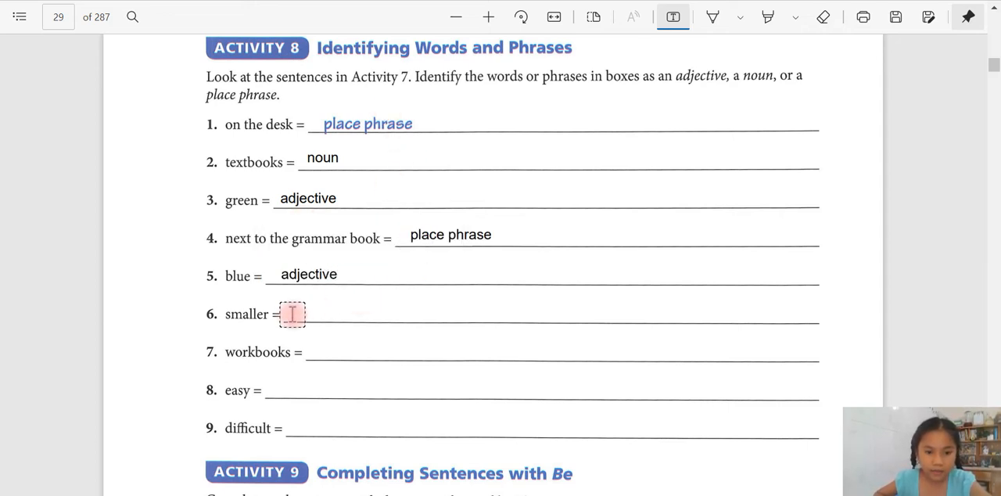
# Answer Activity 8 items 6 and 7 with 'adjective' and 'noun'.
pyautogui.click(292, 314)
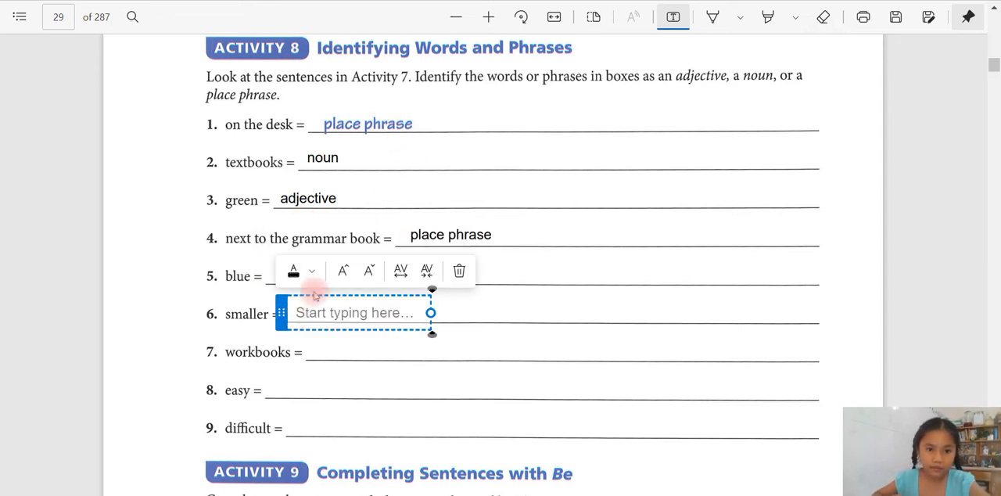
pyautogui.write('adjective')
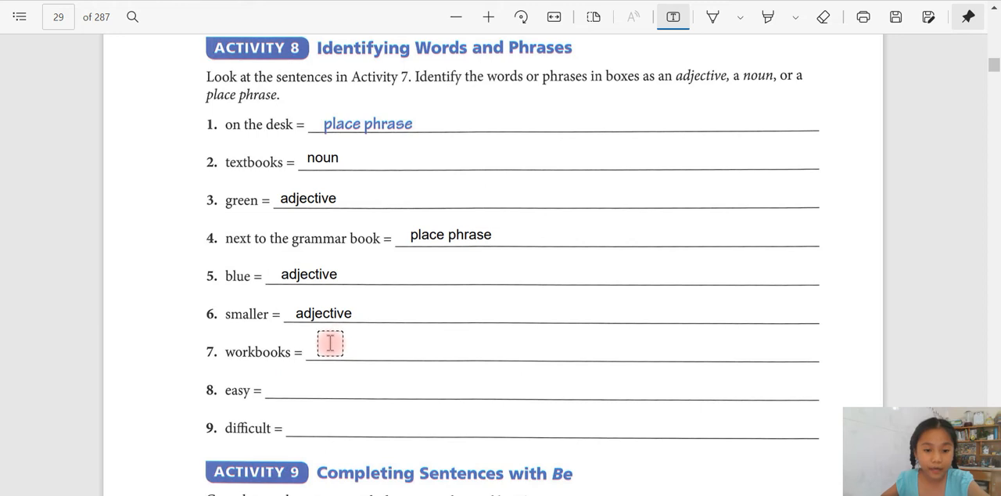
pyautogui.click(329, 345)
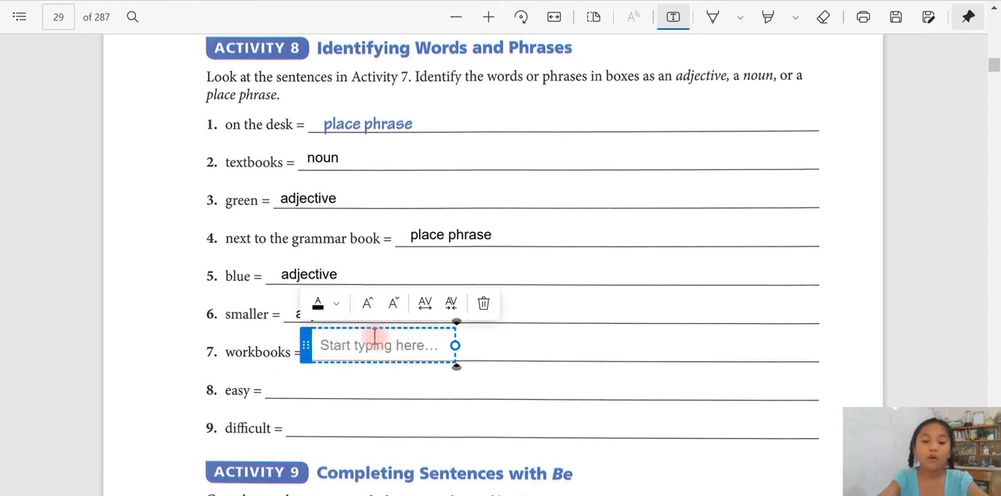
pyautogui.write('nuo')
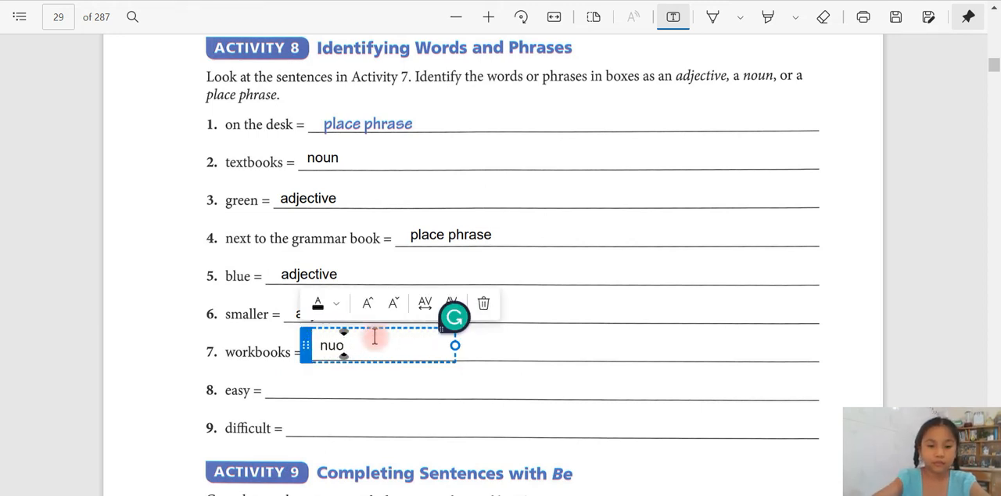
pyautogui.write('noun')
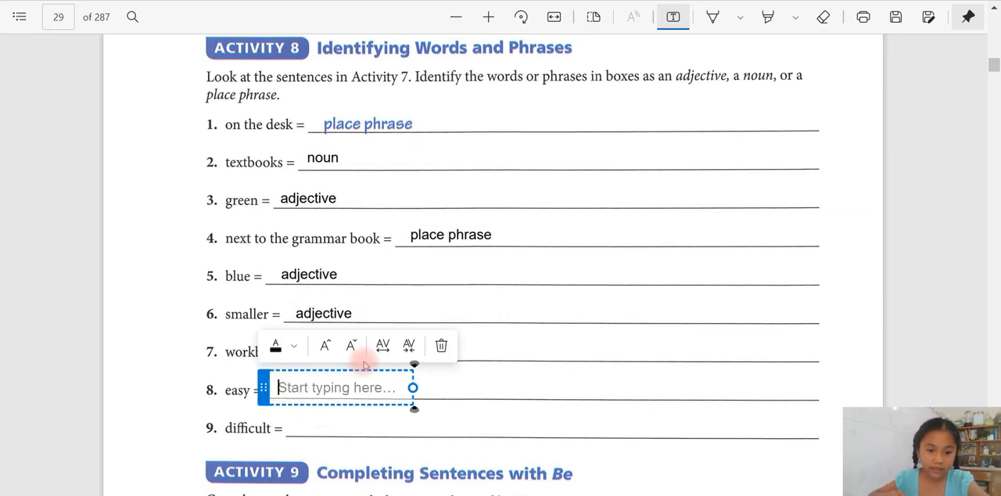
# Answer items 8 and 9 with 'adjective' each.
pyautogui.write('adjective')
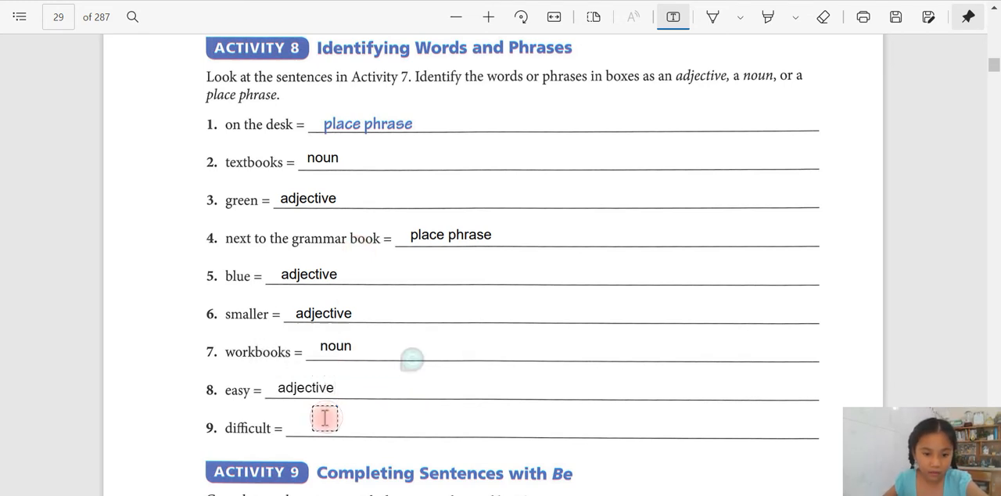
pyautogui.click(324, 418)
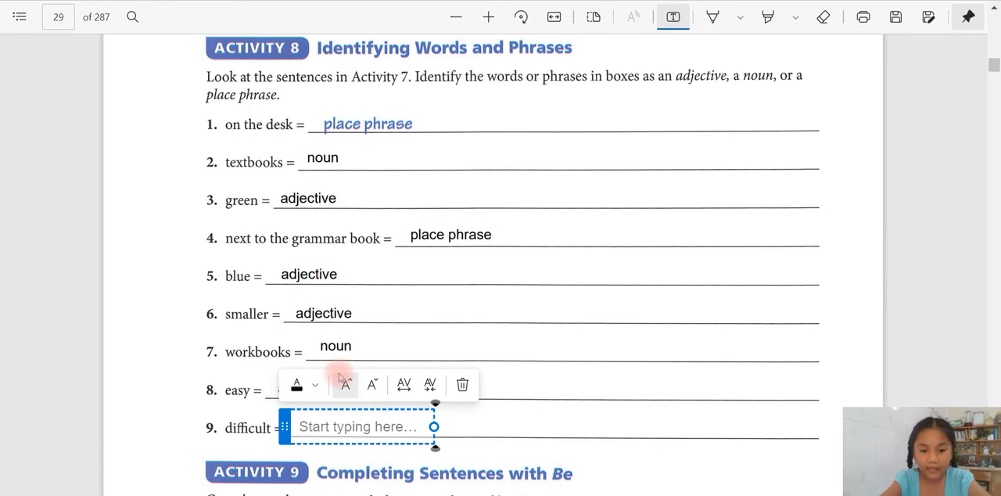
pyautogui.moveTo(345, 383)
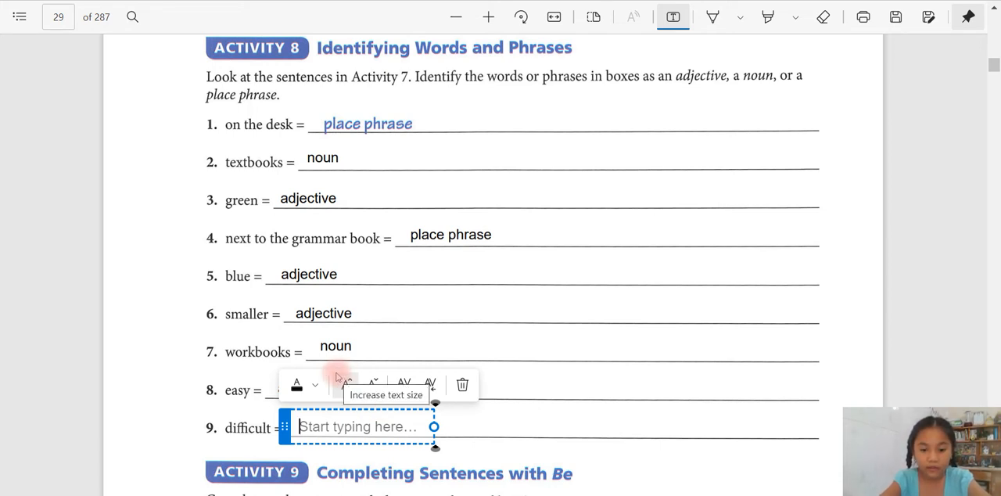
pyautogui.write('adjestive')
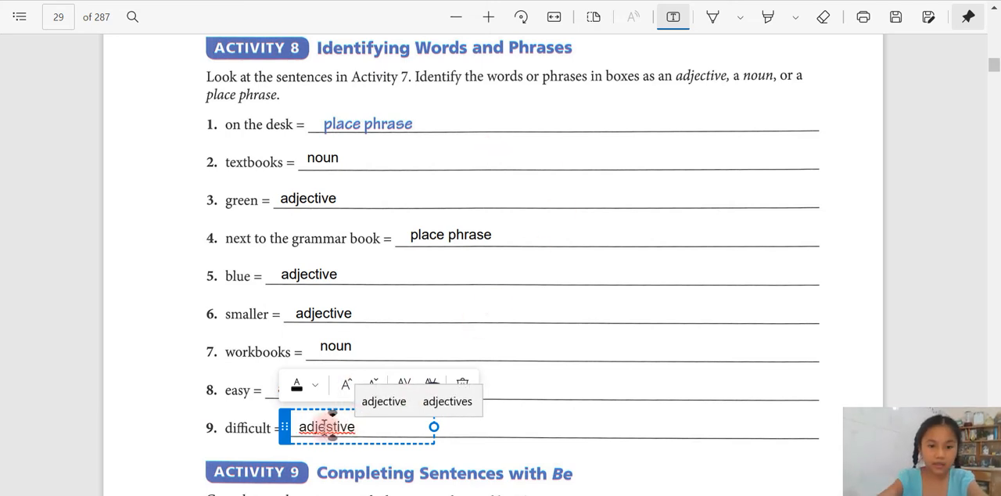
# Scroll to Activity 9 on page 30 and type 'are' in sentence 2's blank.
pyautogui.scroll(-3)
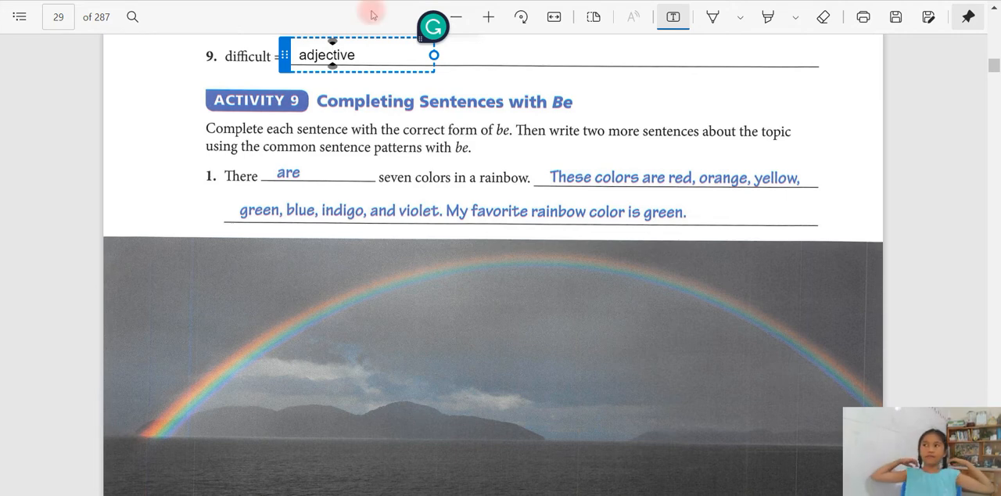
pyautogui.click(333, 54)
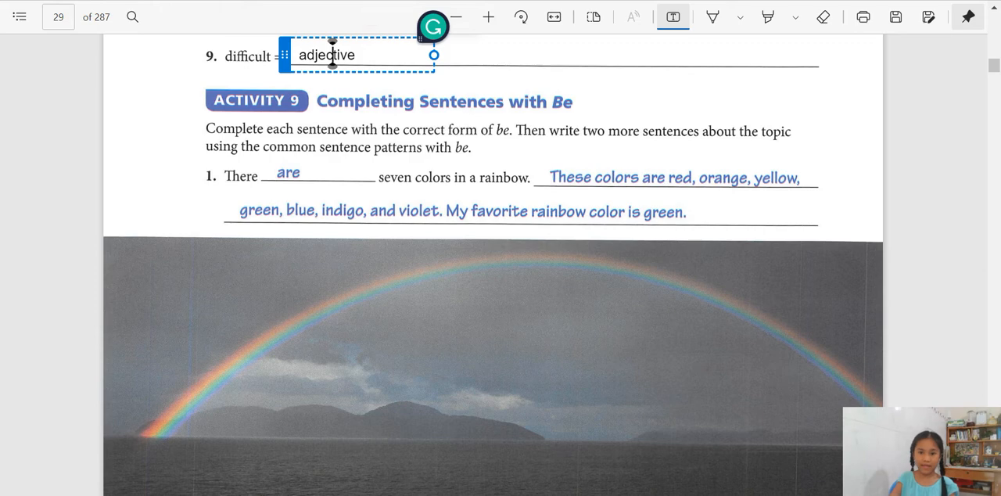
pyautogui.scroll(-3)
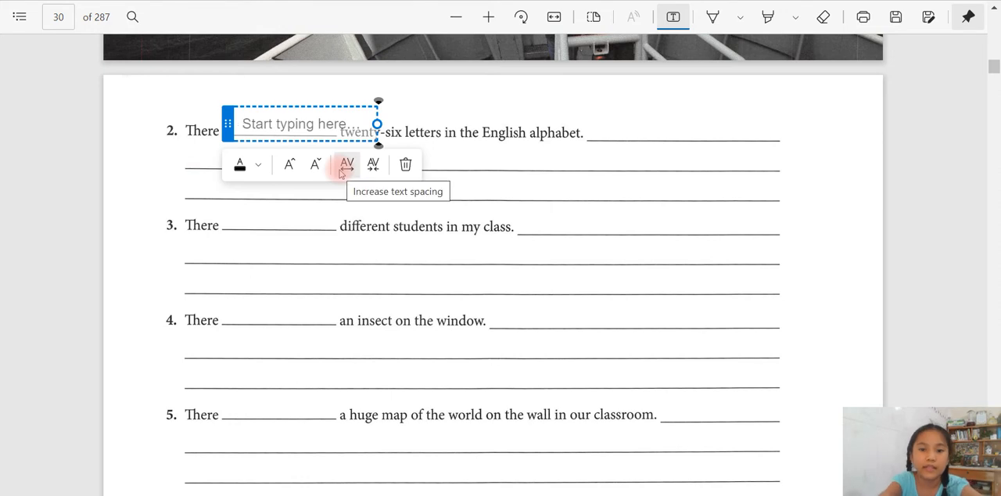
pyautogui.write('ar')
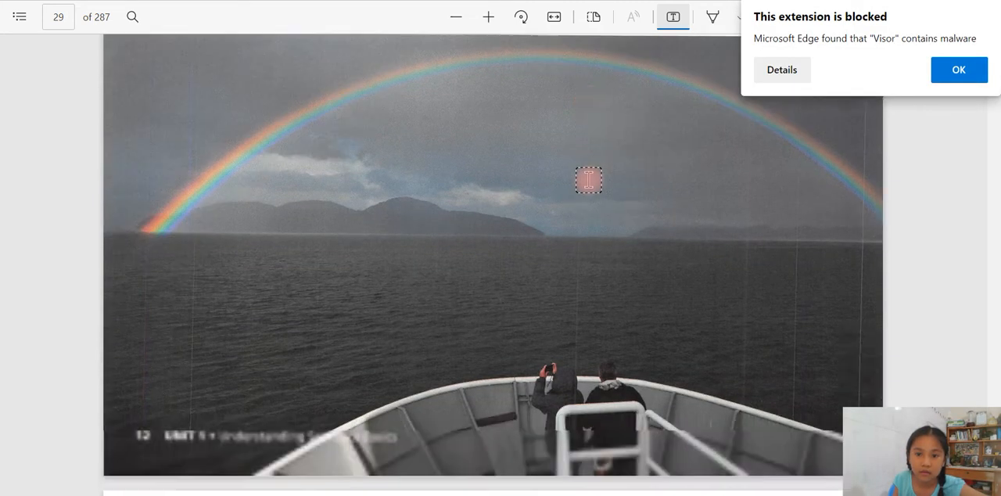
# Add 'The letters are A, B, C, D, E, F' beside sentence 2.
pyautogui.scroll(-3)
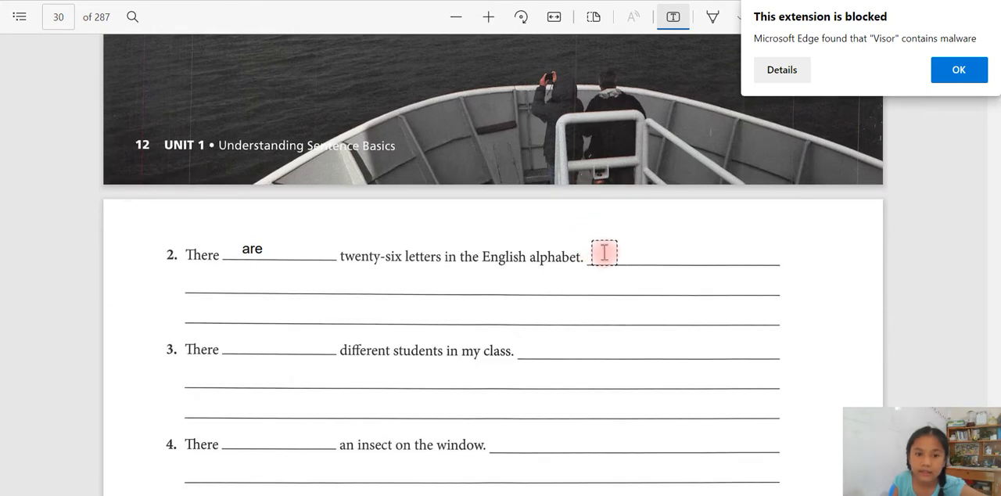
pyautogui.click(604, 253)
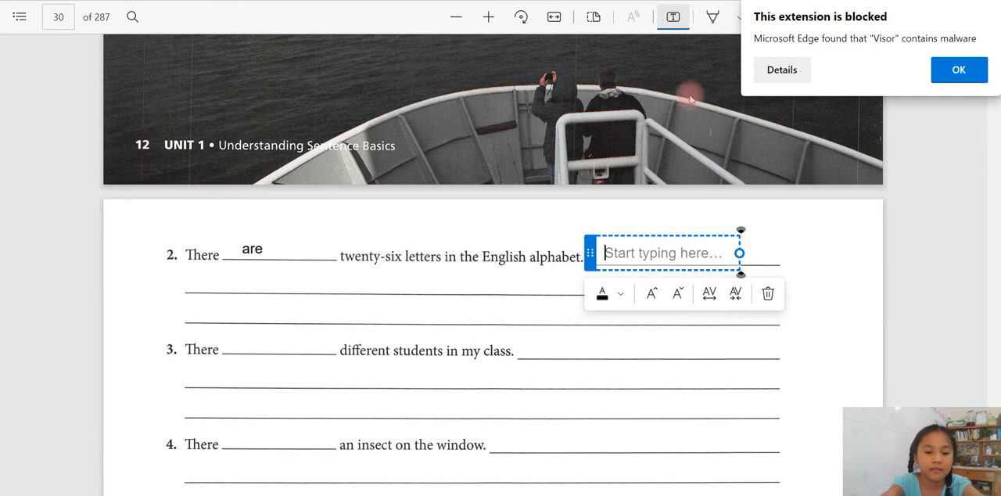
pyautogui.write('The letters a')
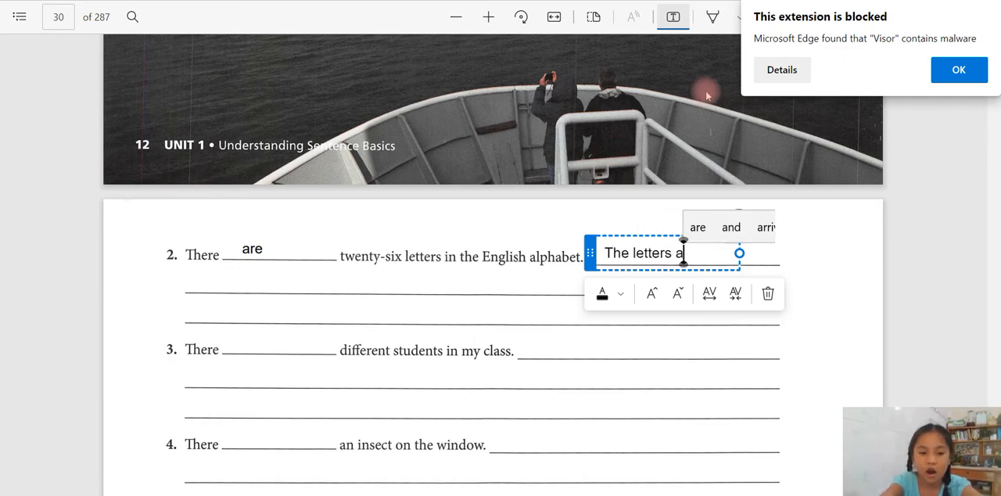
pyautogui.write('re')
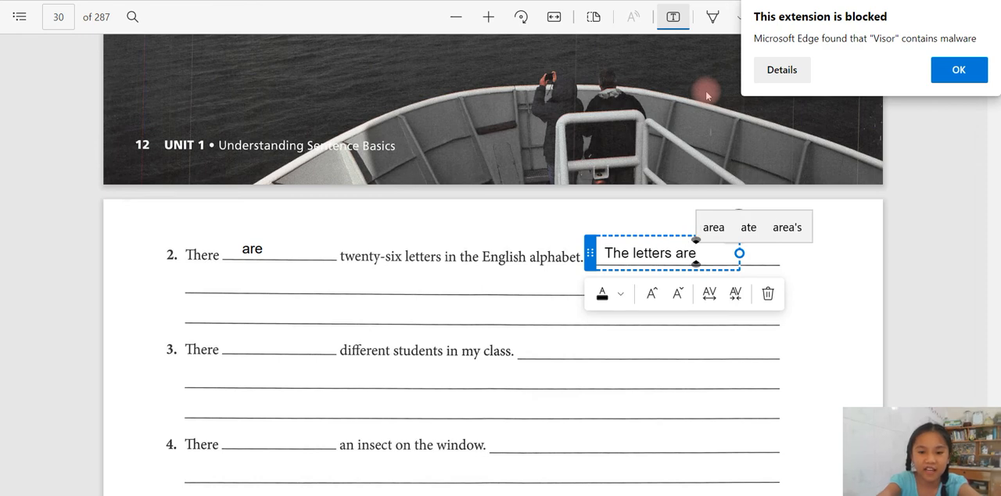
pyautogui.write('A')
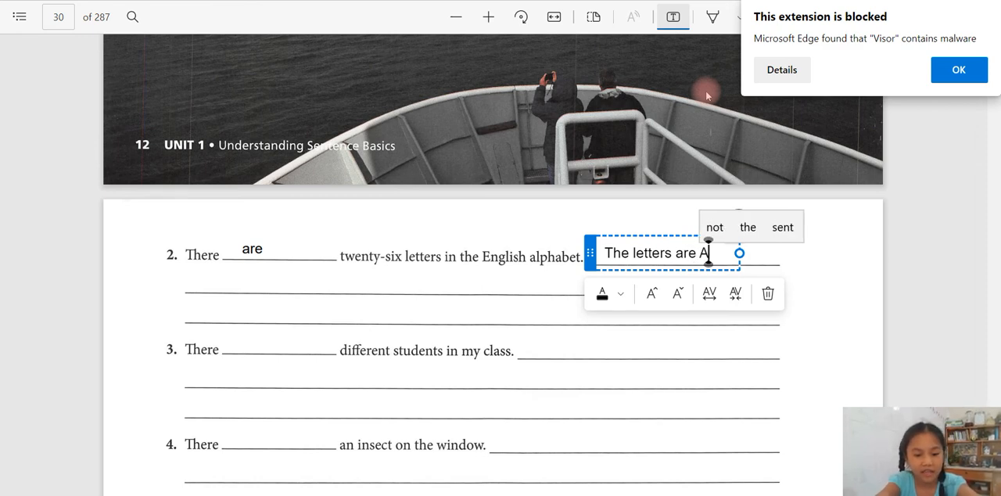
pyautogui.write(',B')
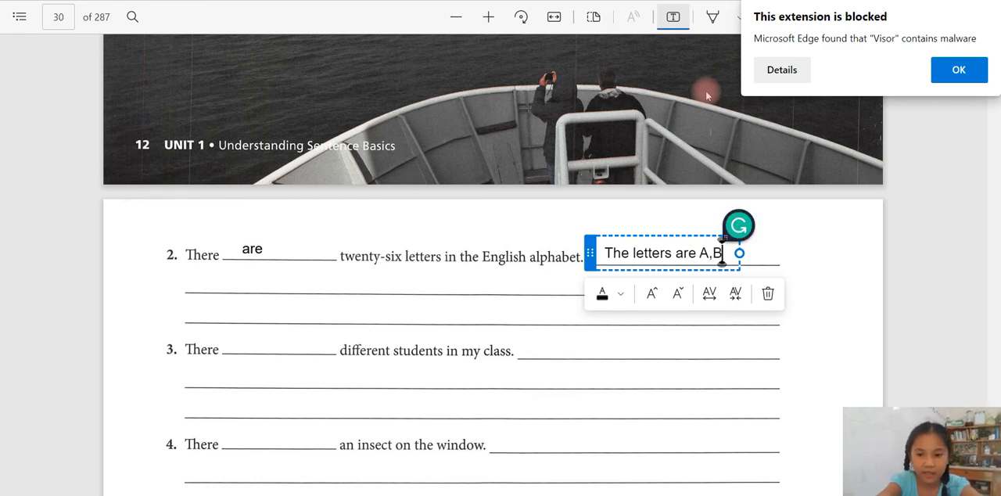
pyautogui.write('C,D')
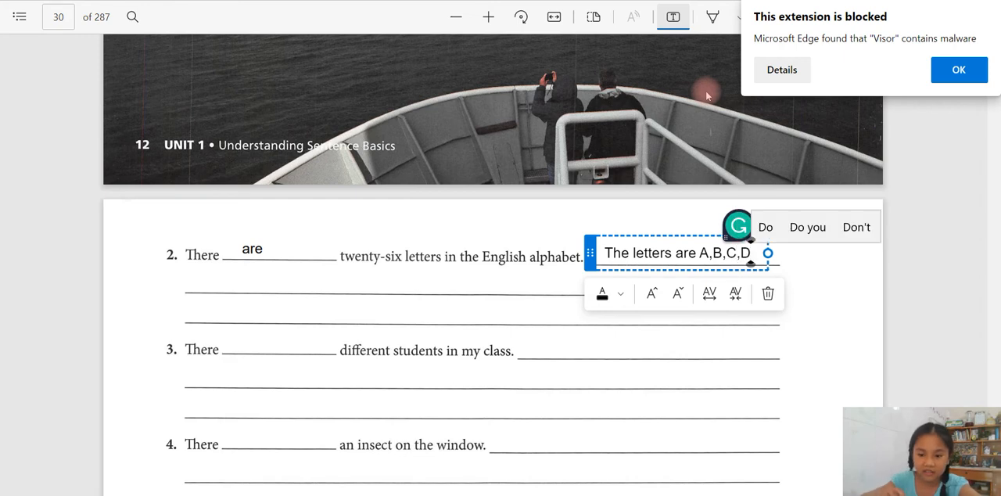
pyautogui.write('E')
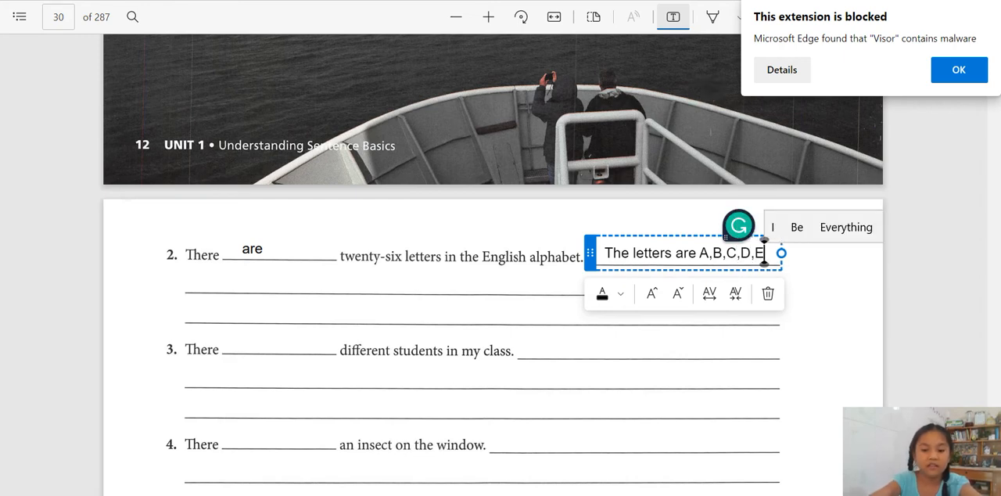
pyautogui.write('F')
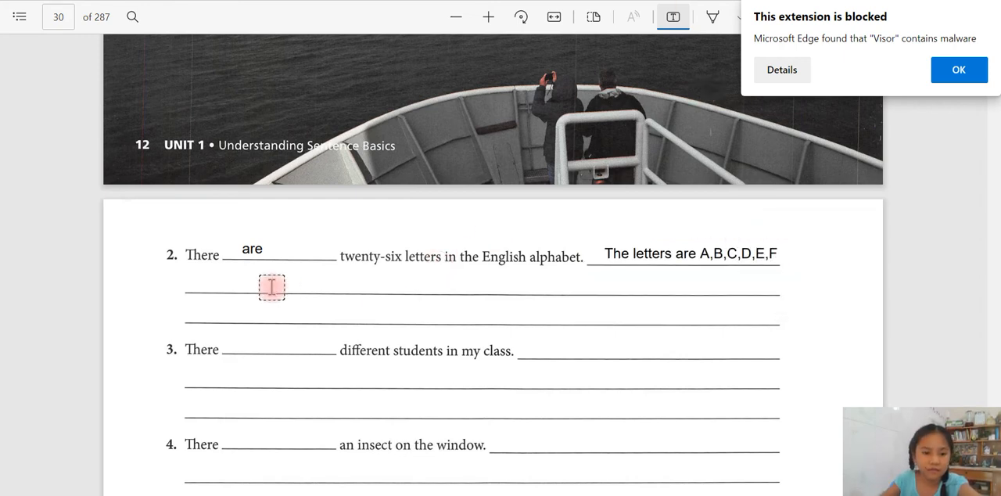
# Continue the alphabet from G through Z on the line below.
pyautogui.click(271, 286)
pyautogui.write('G,H,I,J,K,L,')
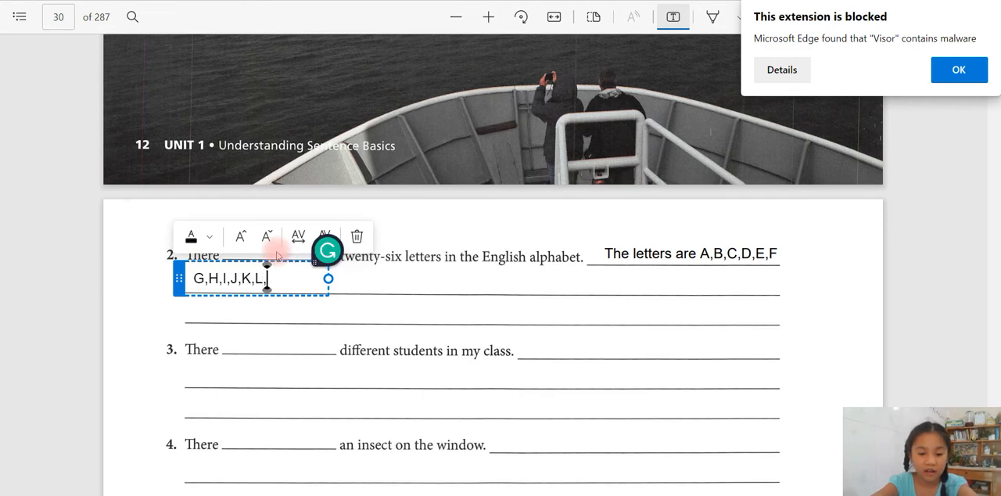
pyautogui.write('M,NO')
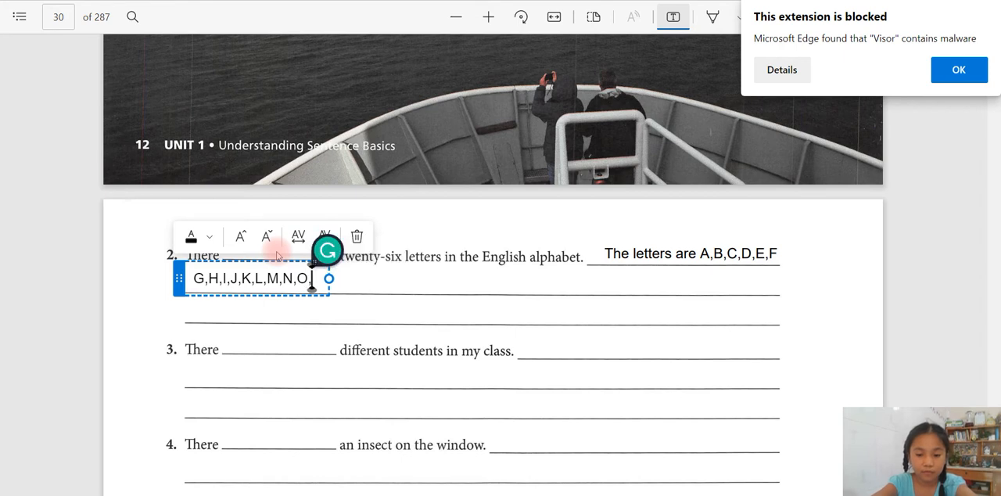
pyautogui.write('P,Q')
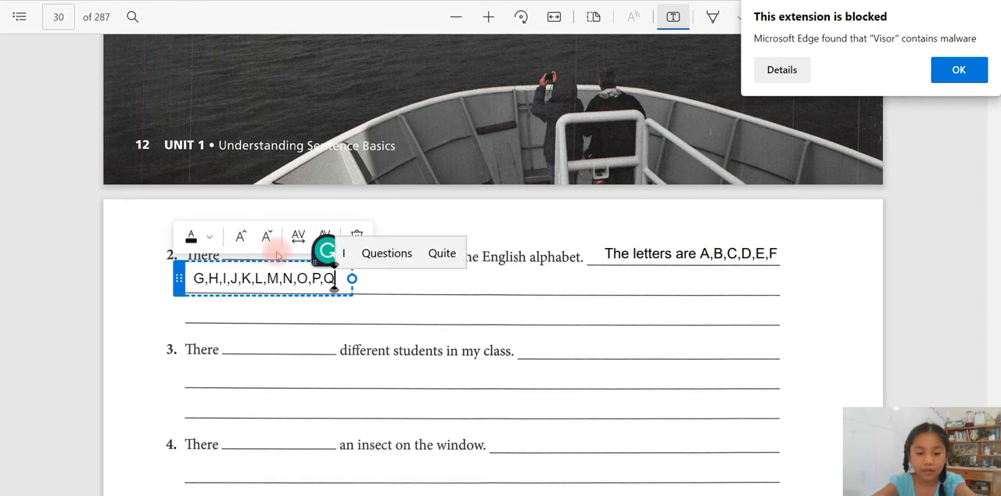
pyautogui.write('R,')
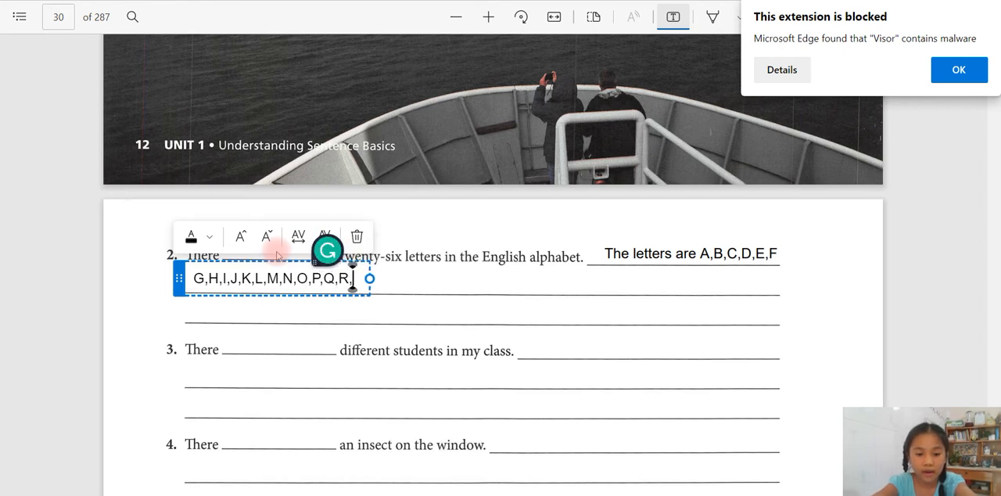
pyautogui.write('S,T,')
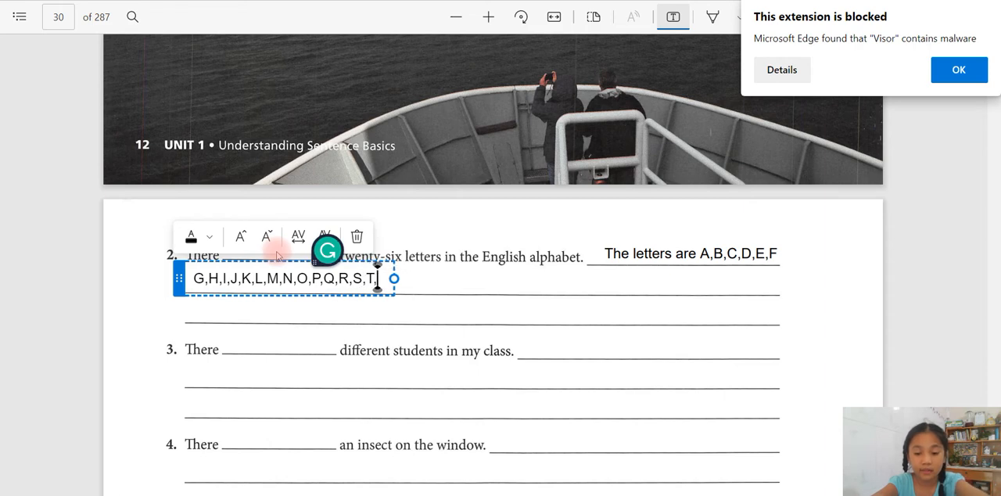
pyautogui.write('U,V,W,')
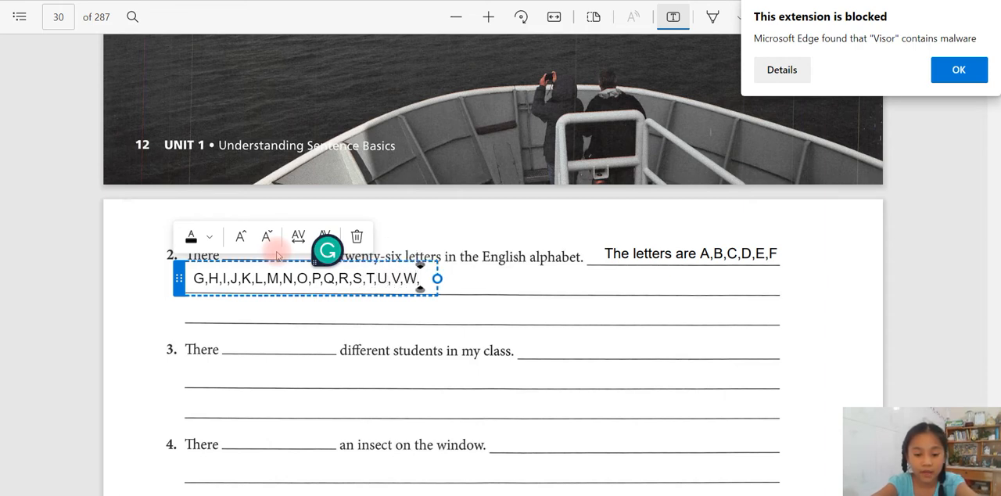
pyautogui.write('X,Y,Z')
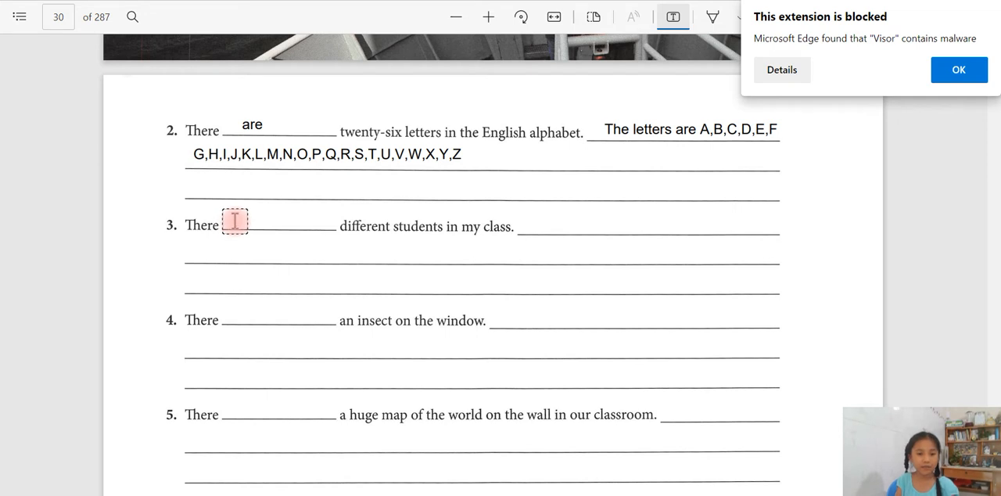
# Write 'are' in blank 3 and begin 'They come from...' beside it.
pyautogui.write('AR')
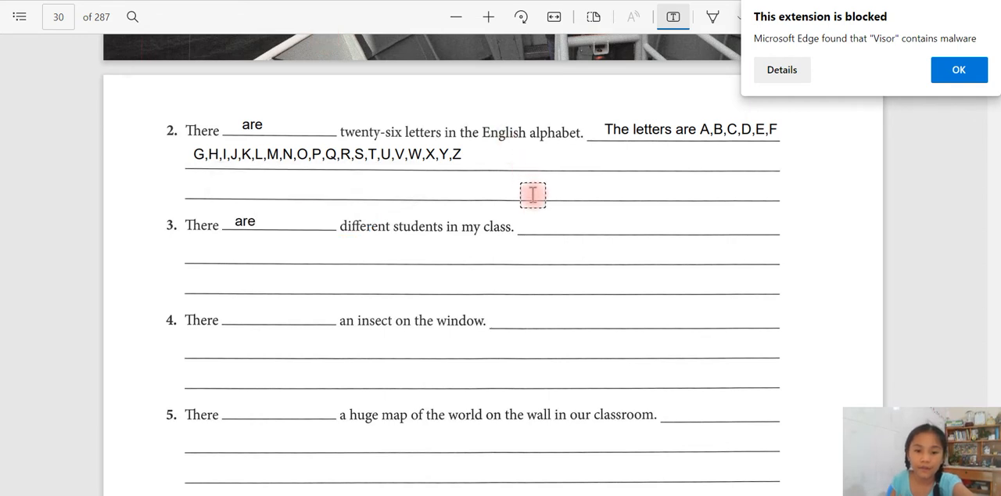
pyautogui.moveTo(527, 226)
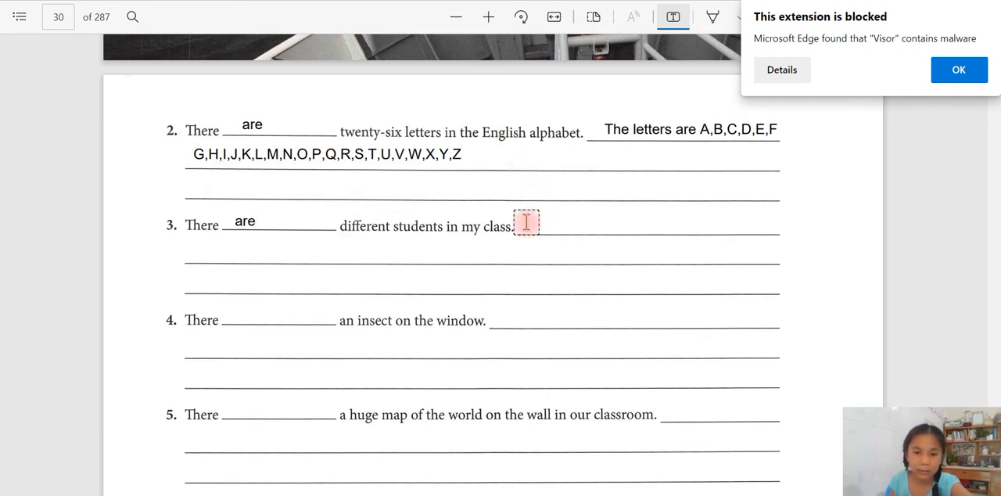
pyautogui.write('Thy')
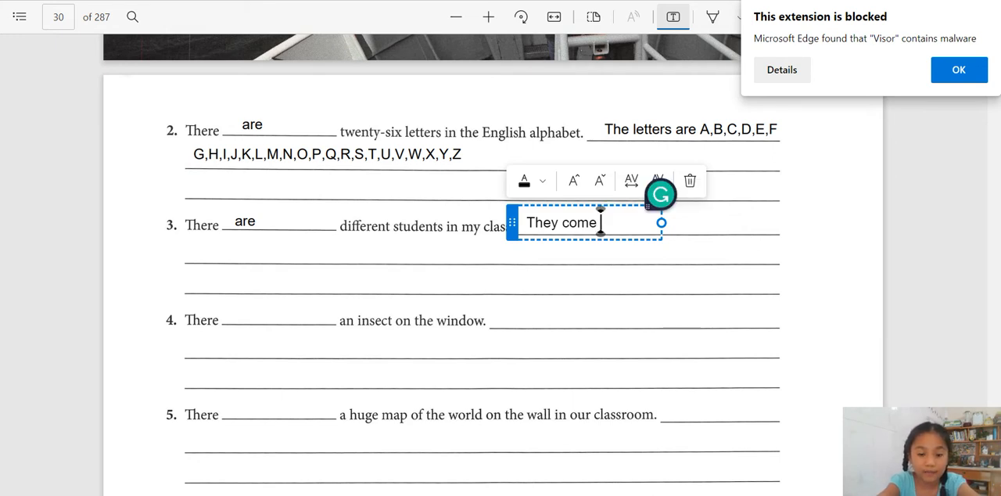
pyautogui.write('from difrents')
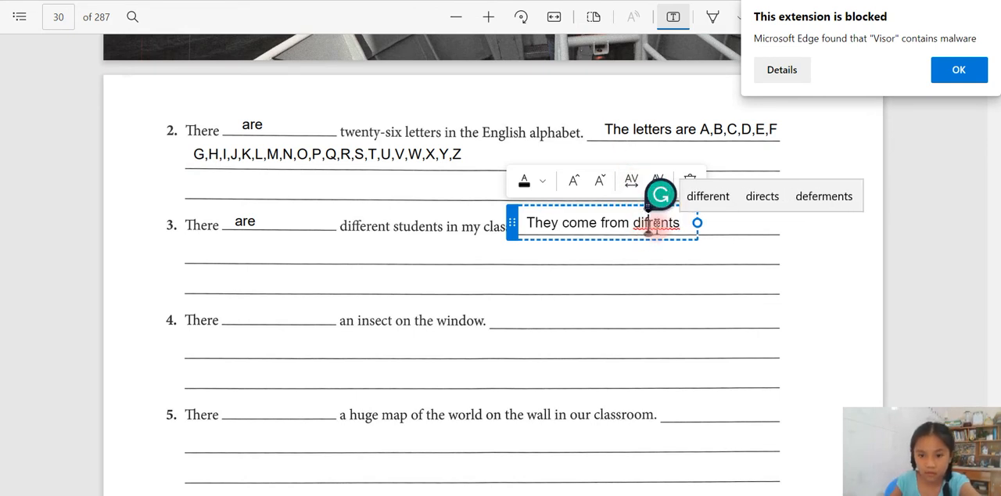
# Complete 'They come from diffrents countries in the world.' and place a box in blank 4.
pyautogui.click(664, 255)
pyautogui.write('f')
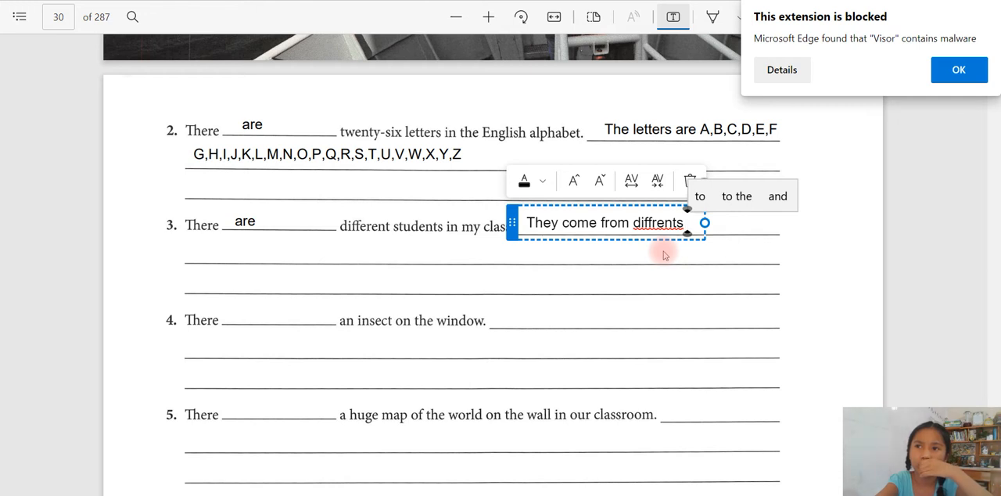
pyautogui.write('d')
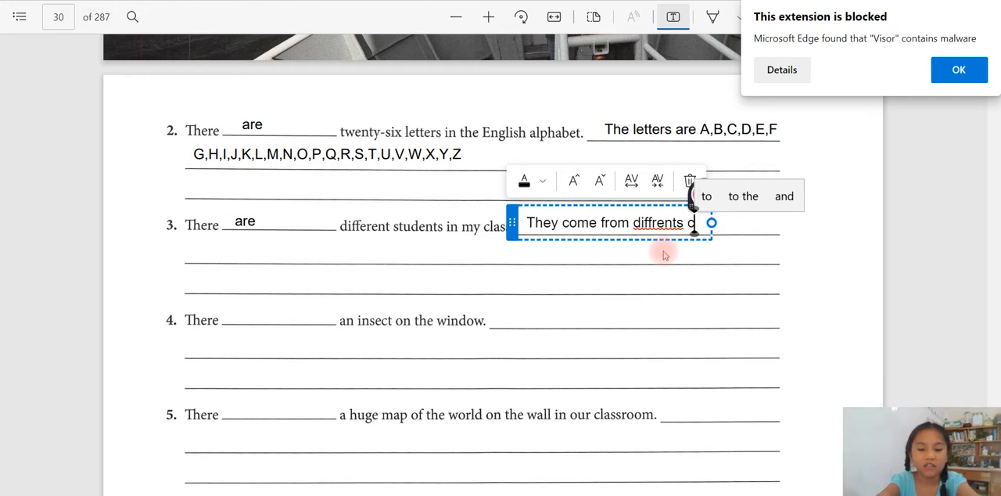
pyautogui.write('countries in the wo')
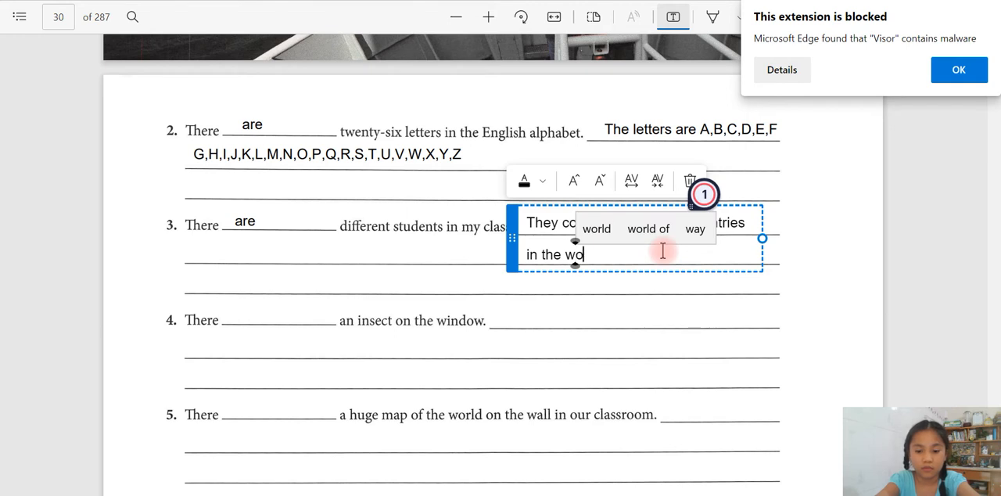
pyautogui.write('d.')
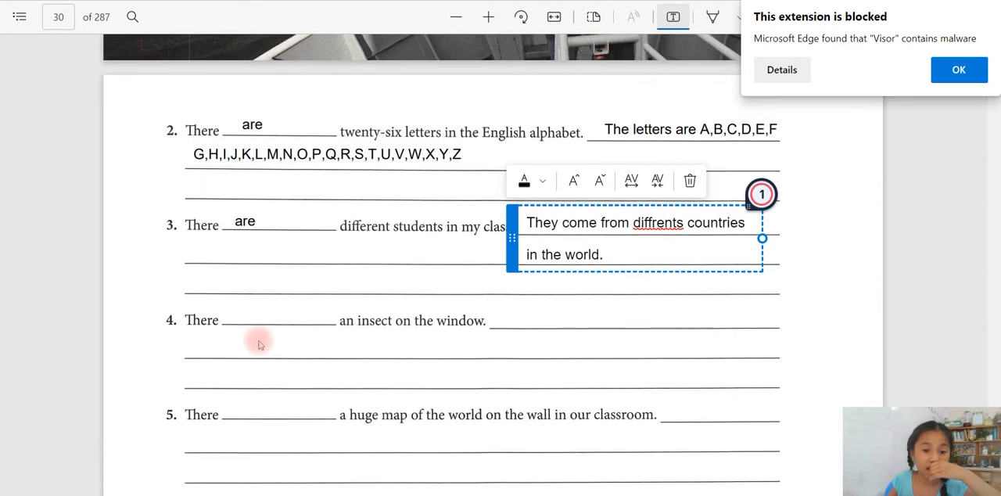
pyautogui.click(242, 314)
pyautogui.write('is')
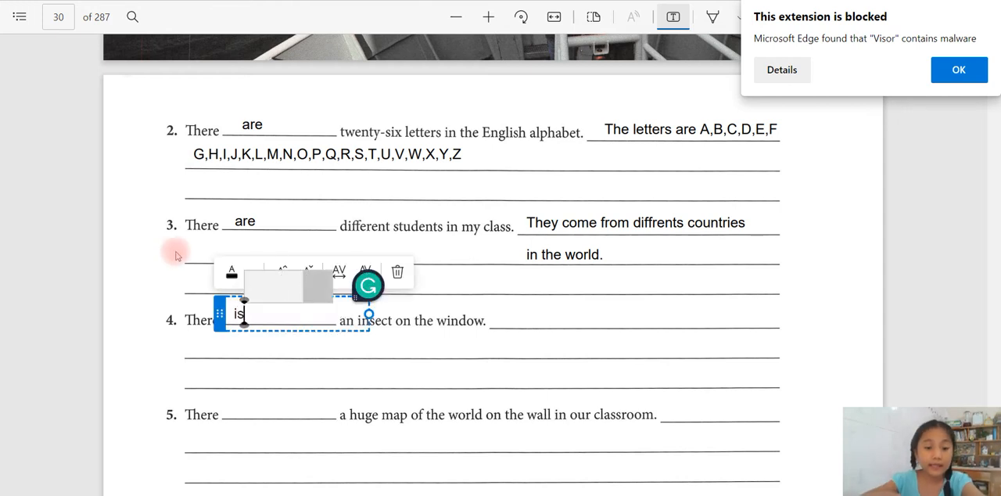
# Add 'It is a small, little ladybug.' beside sentence 4, then scroll to sentence 5.
pyautogui.click(499, 321)
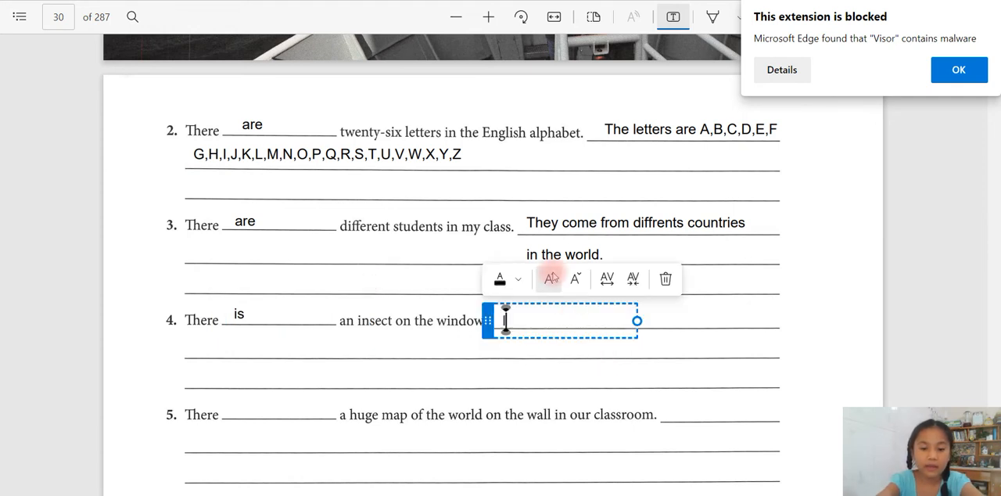
pyautogui.write('It is a')
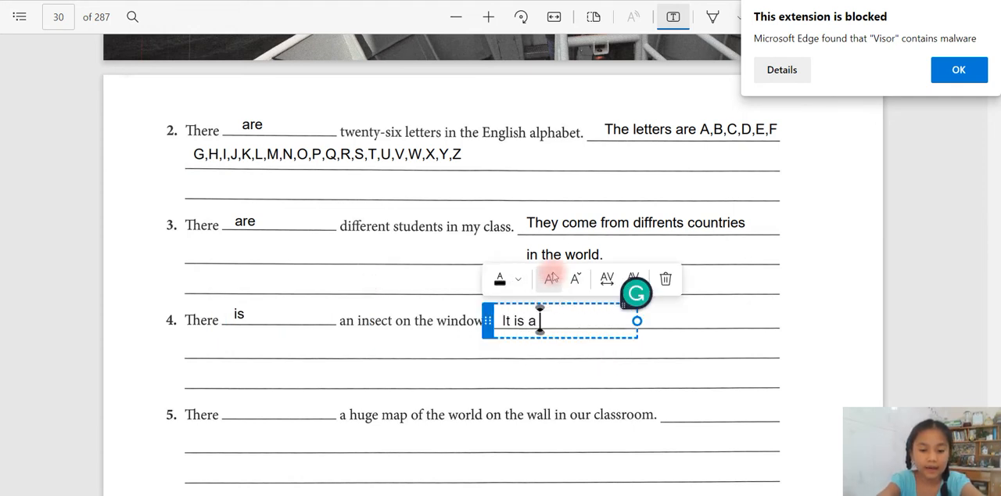
pyautogui.write('small')
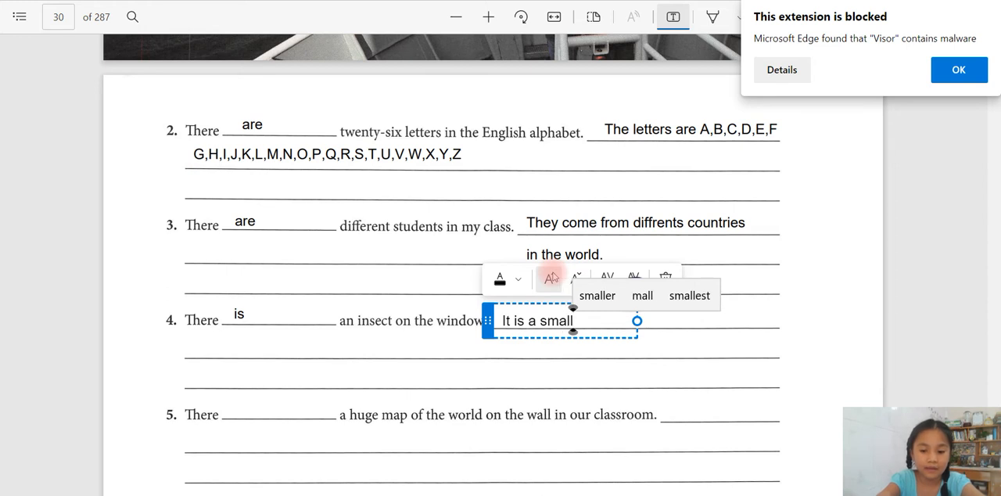
pyautogui.write(', little lady b')
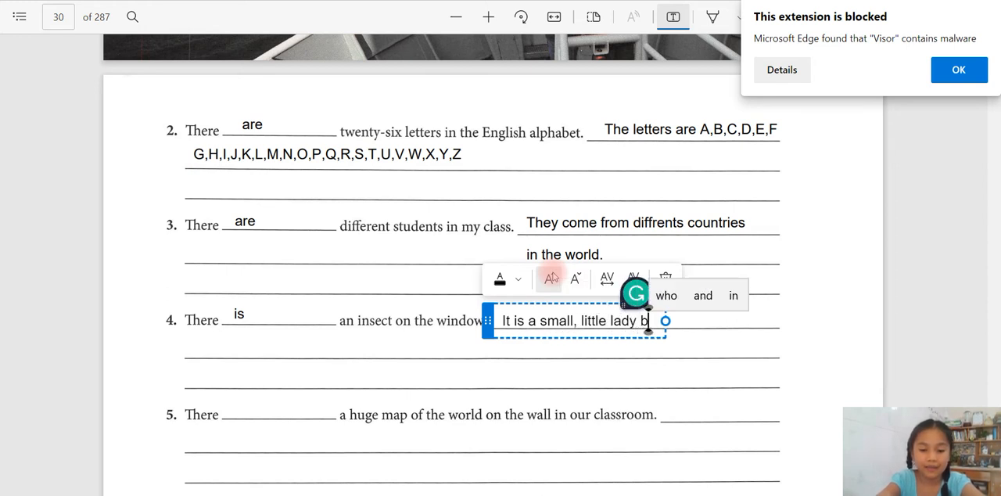
pyautogui.write('ug.')
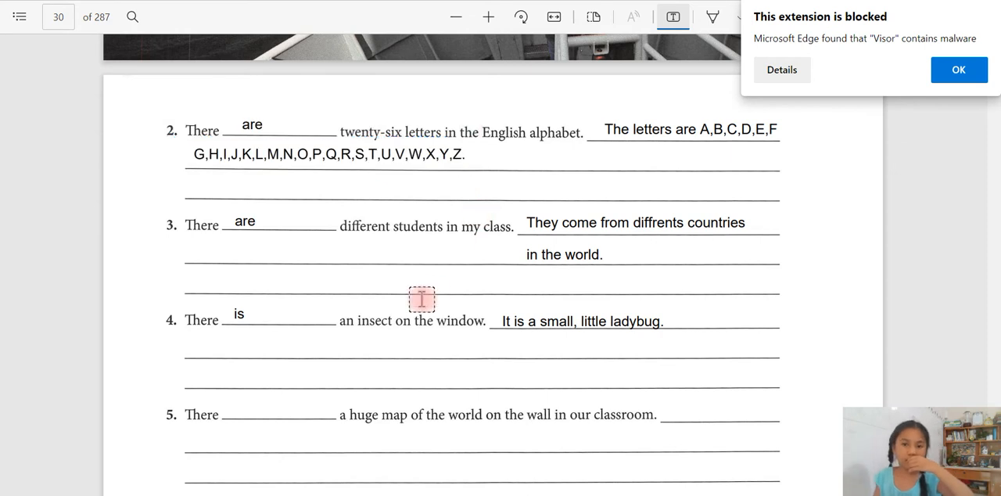
pyautogui.moveTo(308, 319)
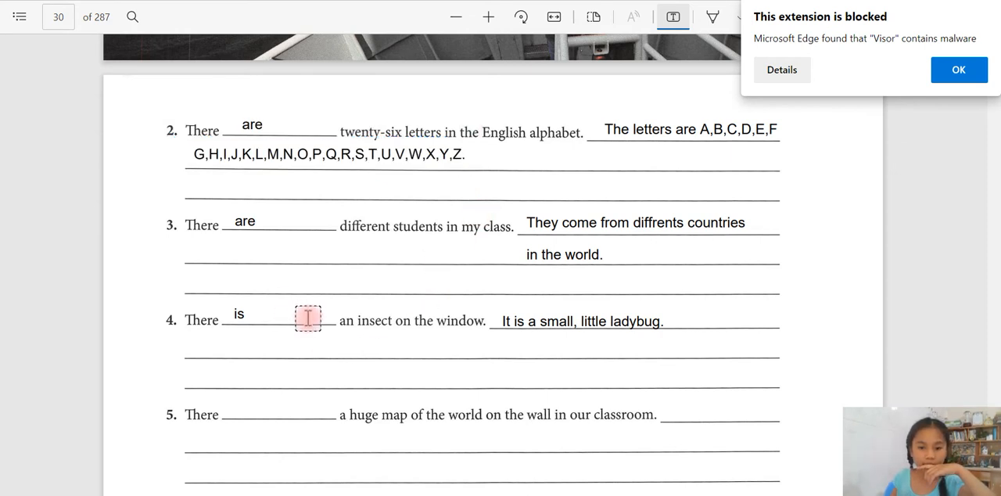
pyautogui.scroll(-3)
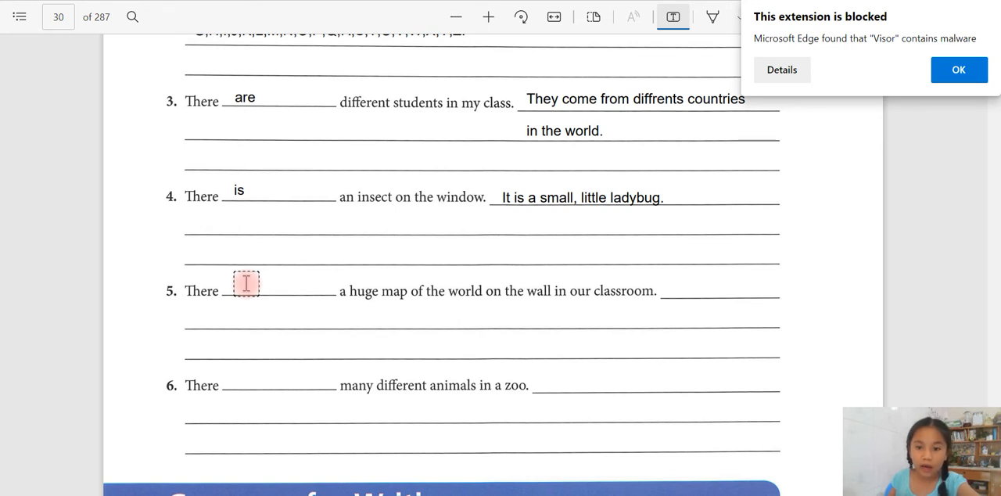
# Enter 'is' in sentence 5's blank and add 'It shows the 7 continets and the 5 oceans.'.
pyautogui.click(246, 284)
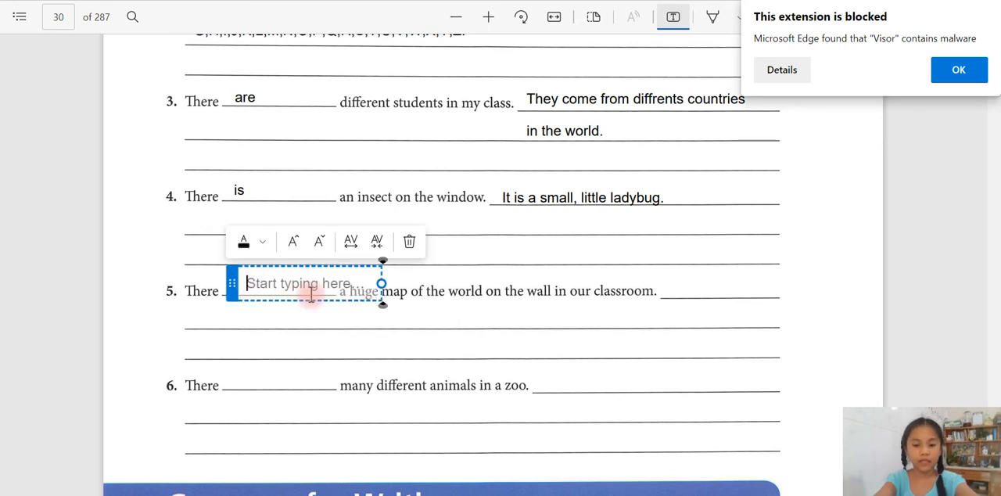
pyautogui.write('is')
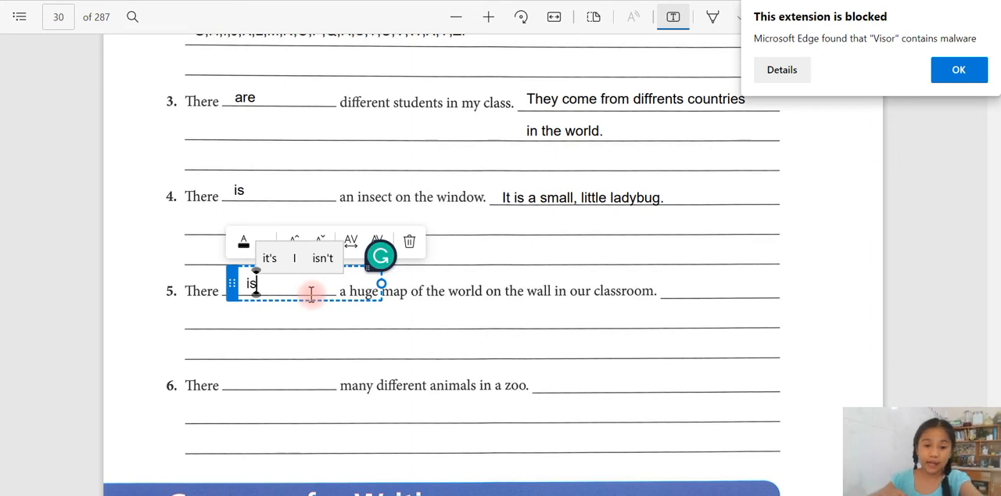
pyautogui.moveTo(647, 310)
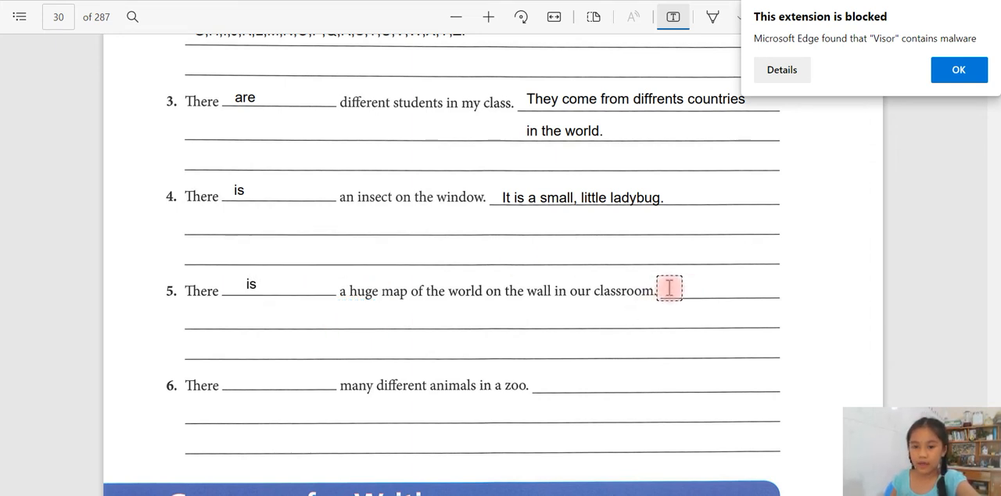
pyautogui.click(669, 288)
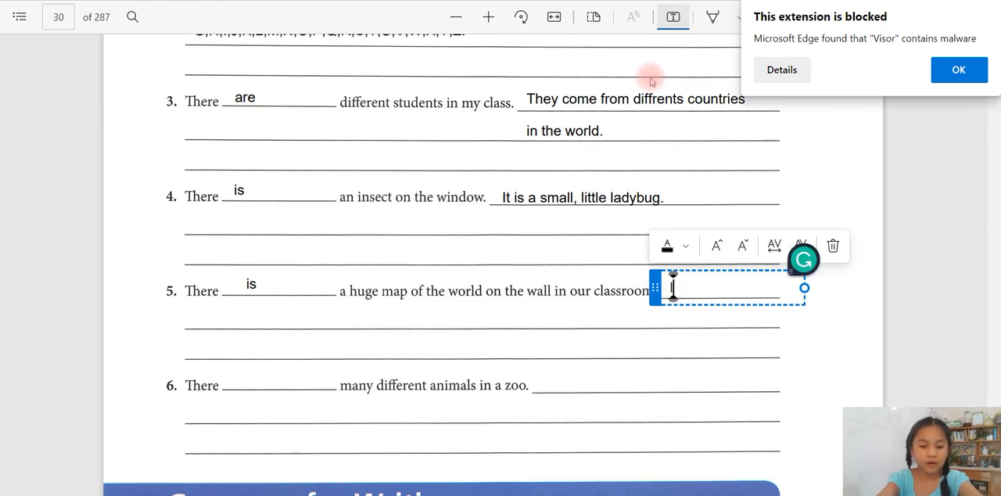
pyautogui.write('It showa')
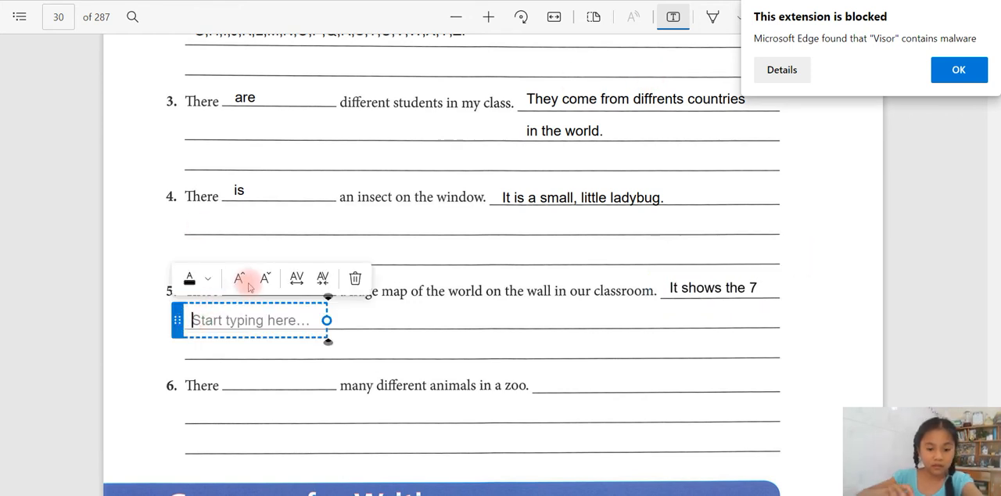
pyautogui.write('conti')
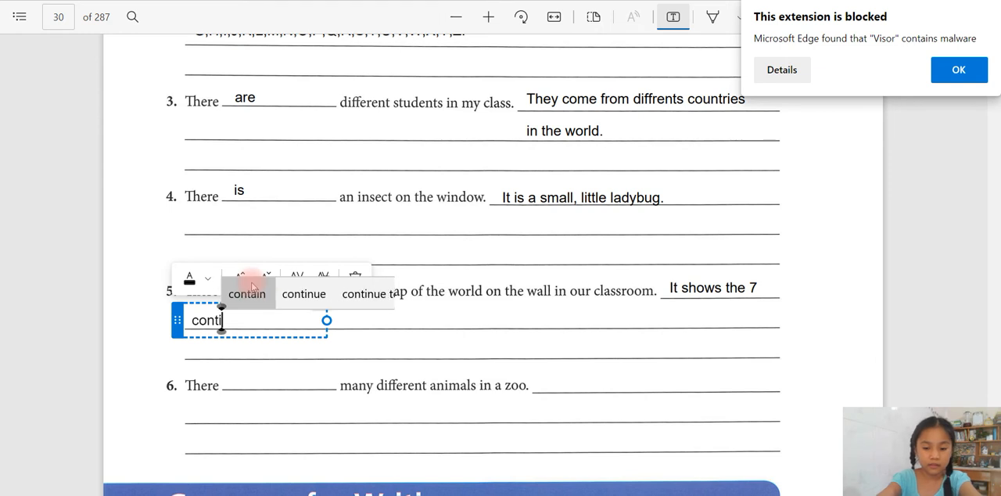
pyautogui.write('nets')
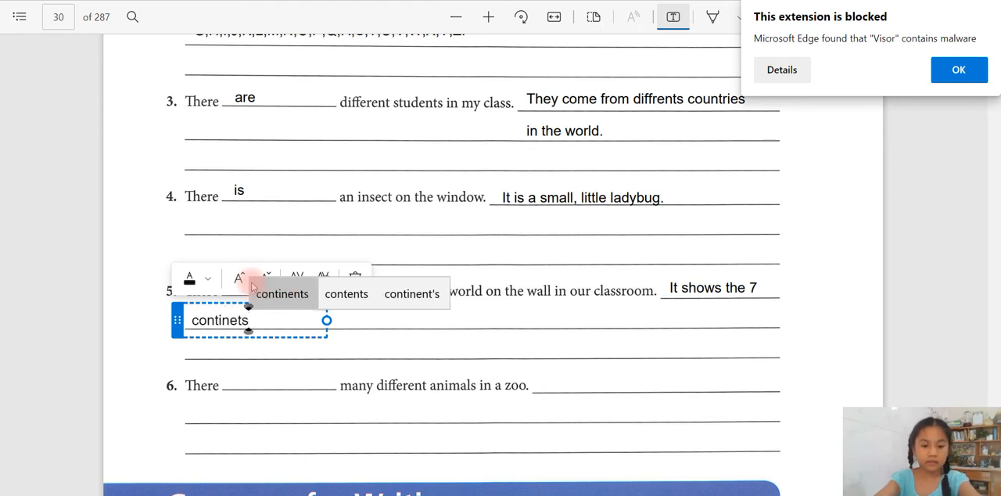
pyautogui.write('sa a')
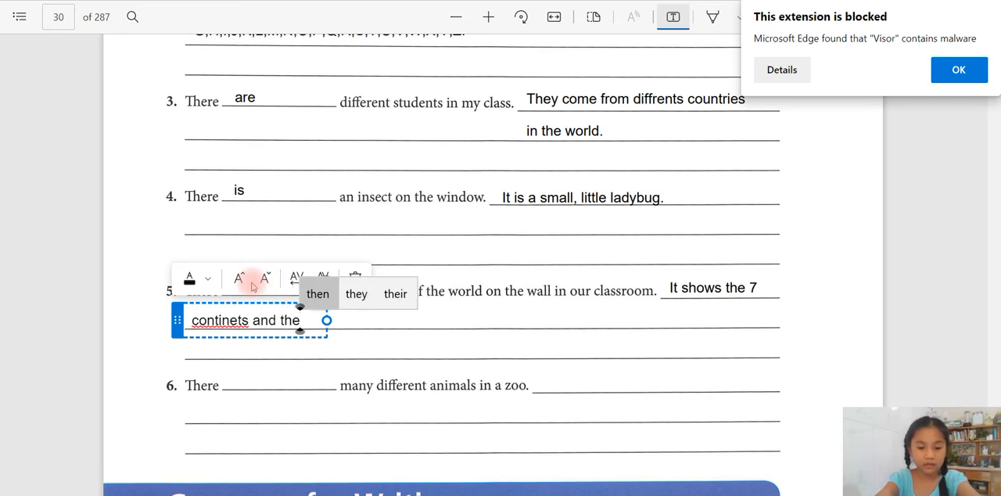
pyautogui.write('5')
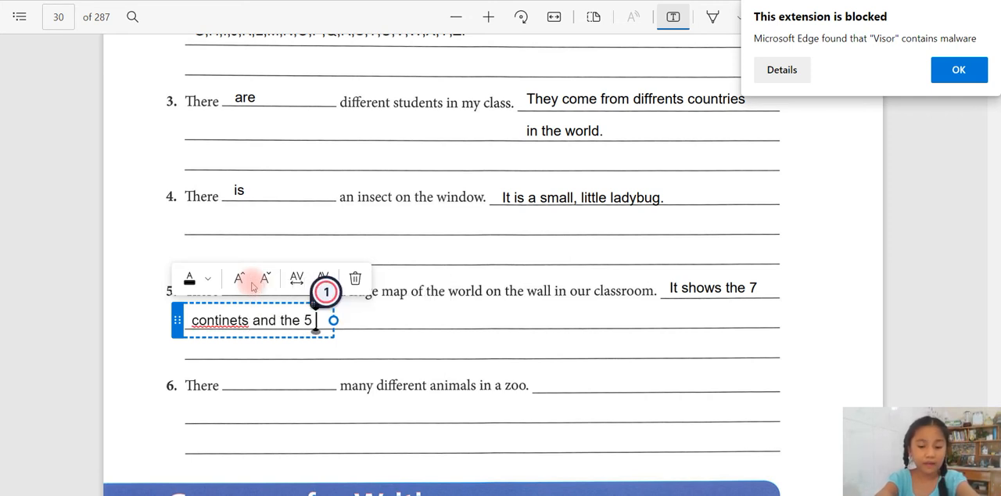
pyautogui.write('oceans')
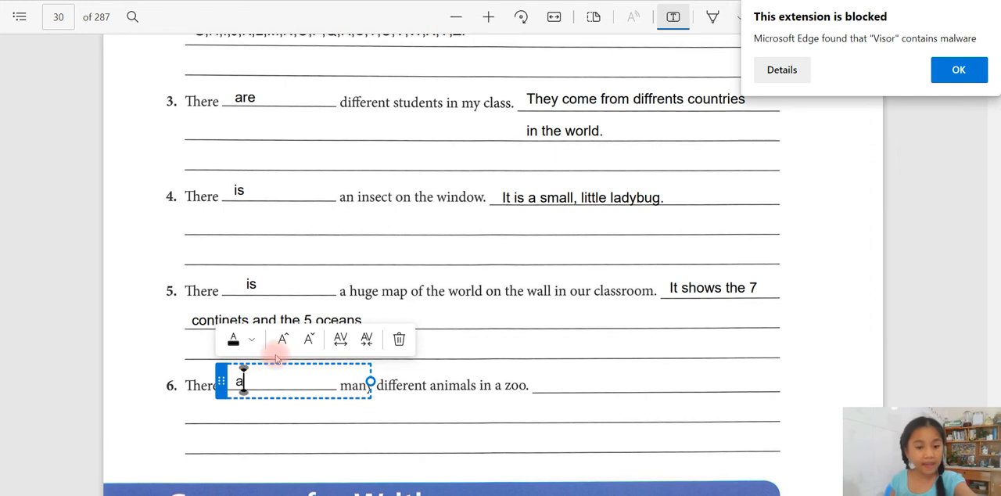
# Begin sentence 6's answer about zoo animals, listing rabbits and elephants.
pyautogui.write('re')
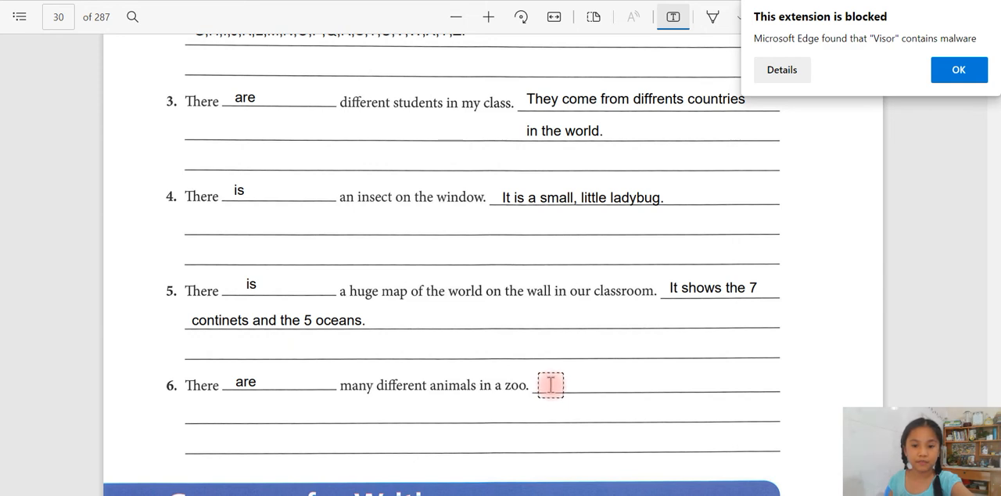
pyautogui.click(551, 384)
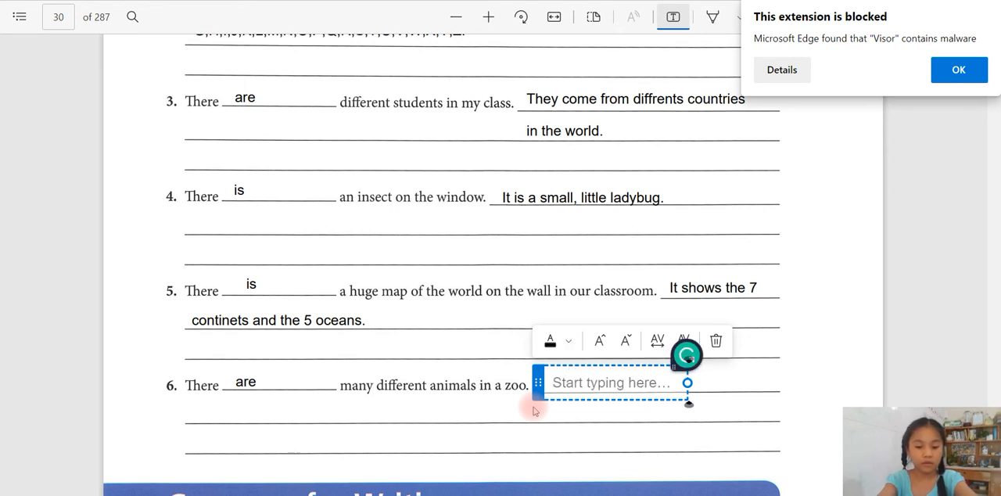
pyautogui.write('The animals h')
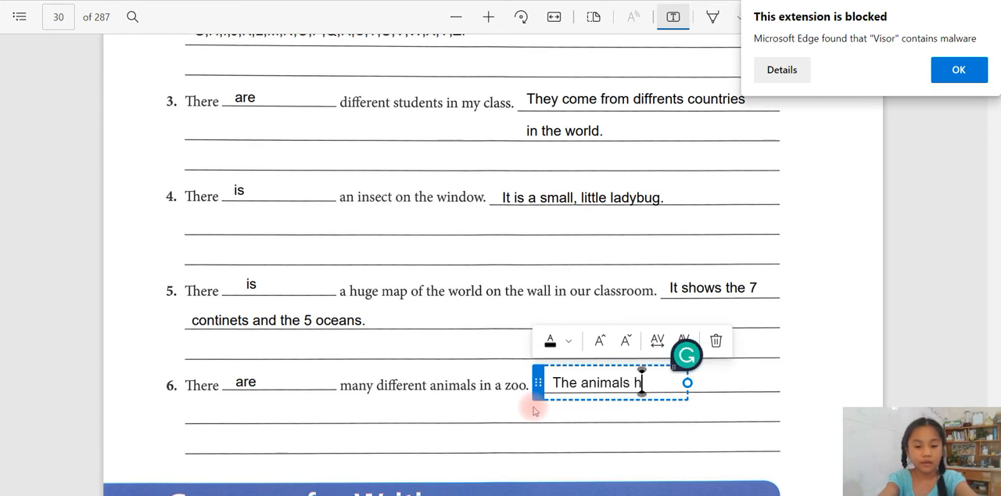
pyautogui.write('ere can be a')
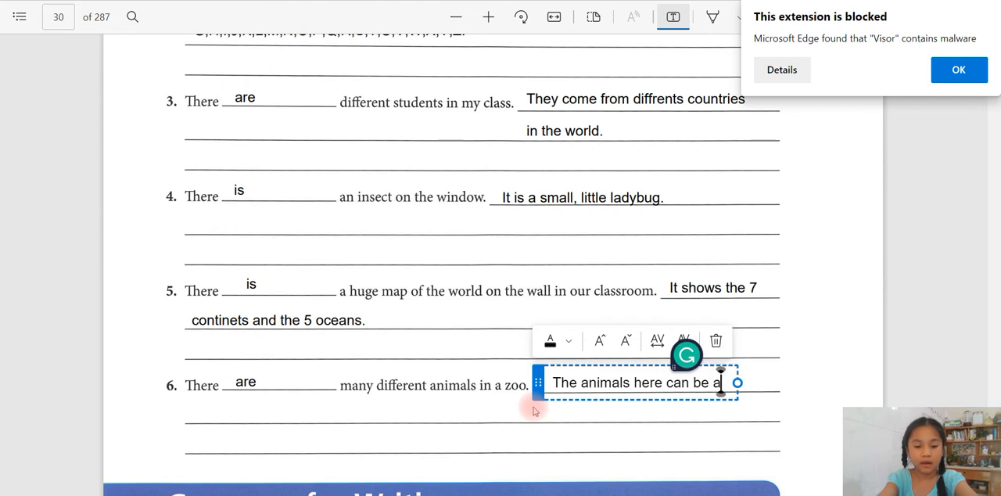
pyautogui.write('rabbits')
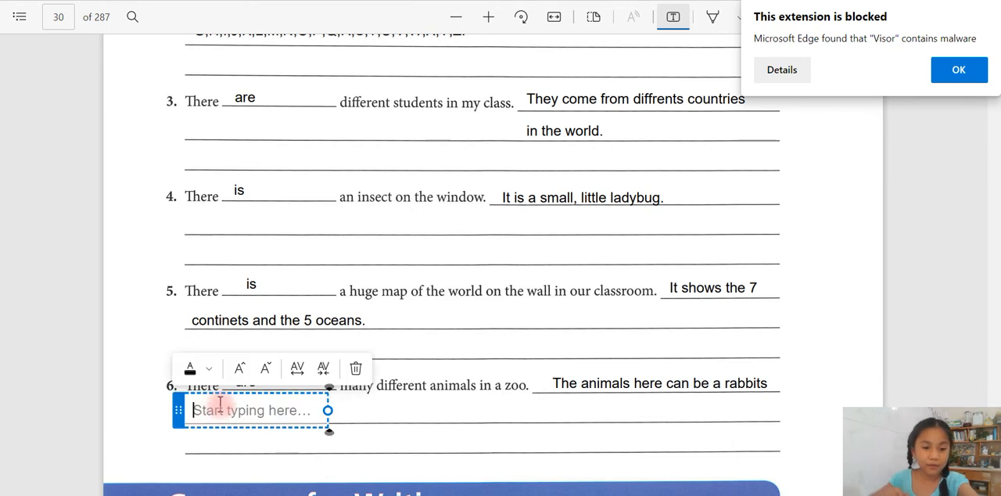
pyautogui.write('elephants')
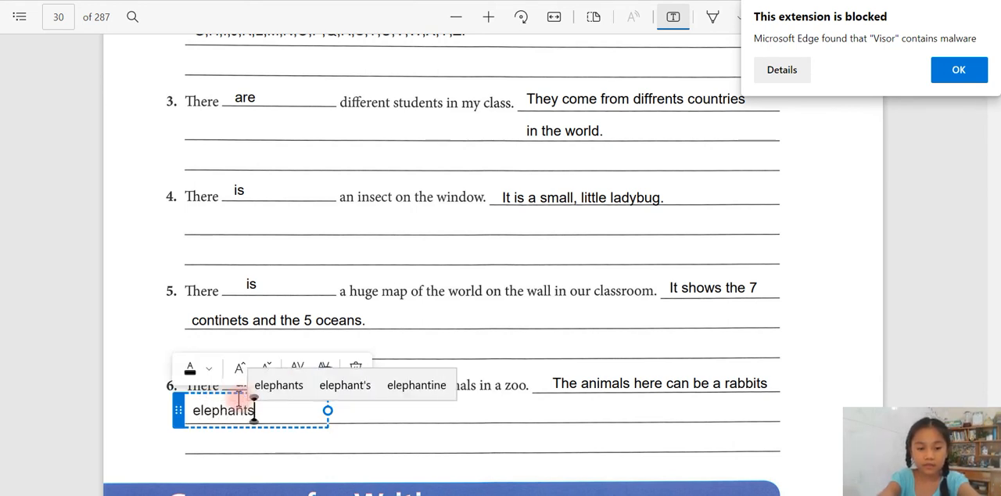
pyautogui.write(',')
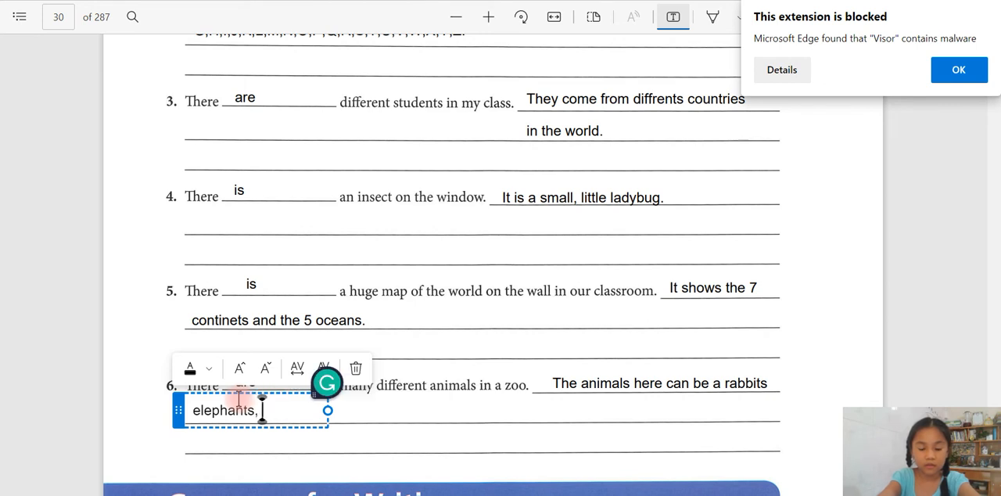
# Extend the animal list with giraffe, hippo, horse, lions and tigers.
pyautogui.write('gi')
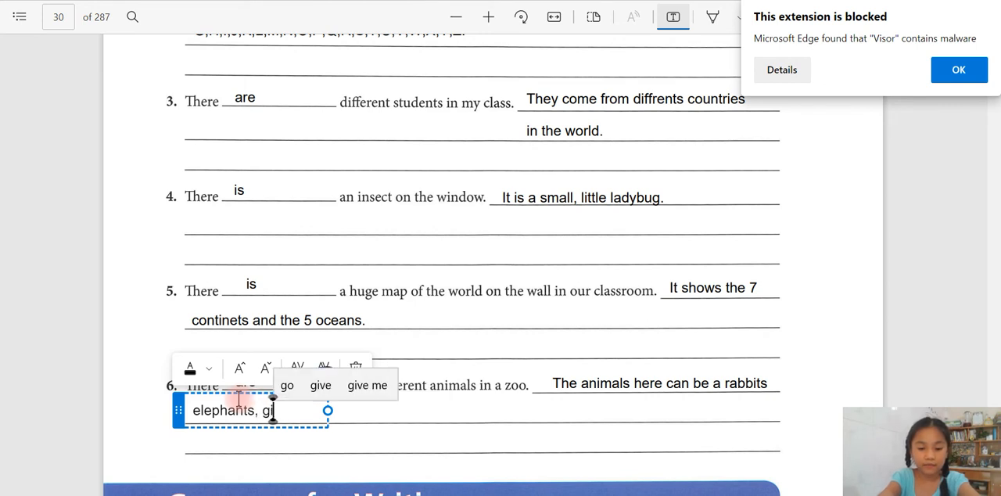
pyautogui.write('raff')
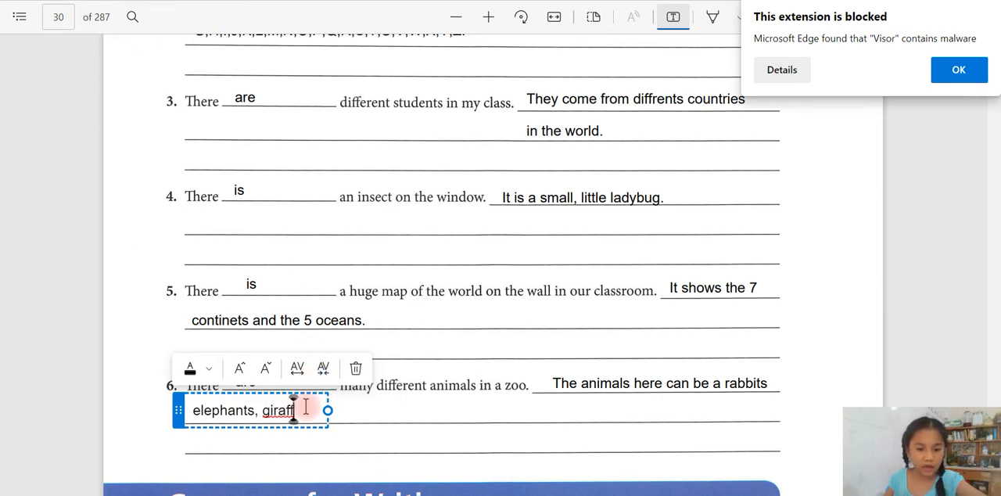
pyautogui.write('e, hippo')
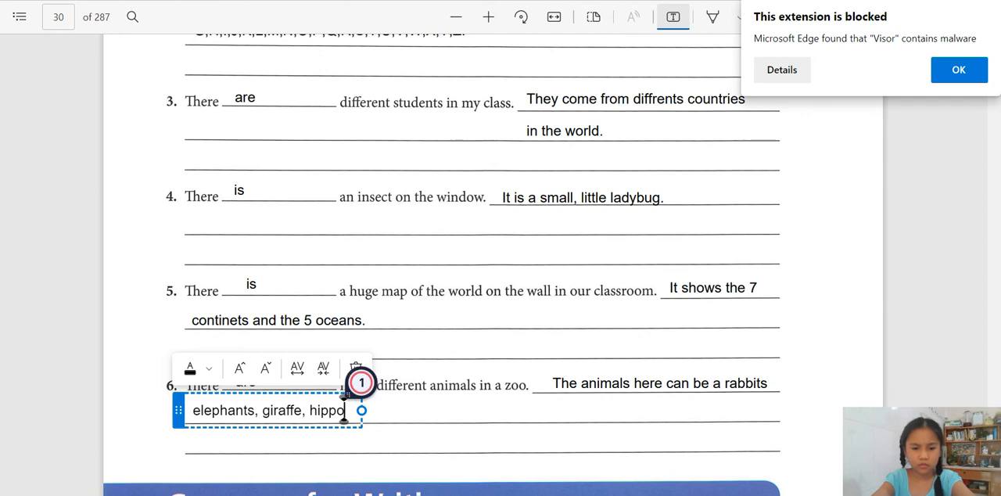
pyautogui.write('.')
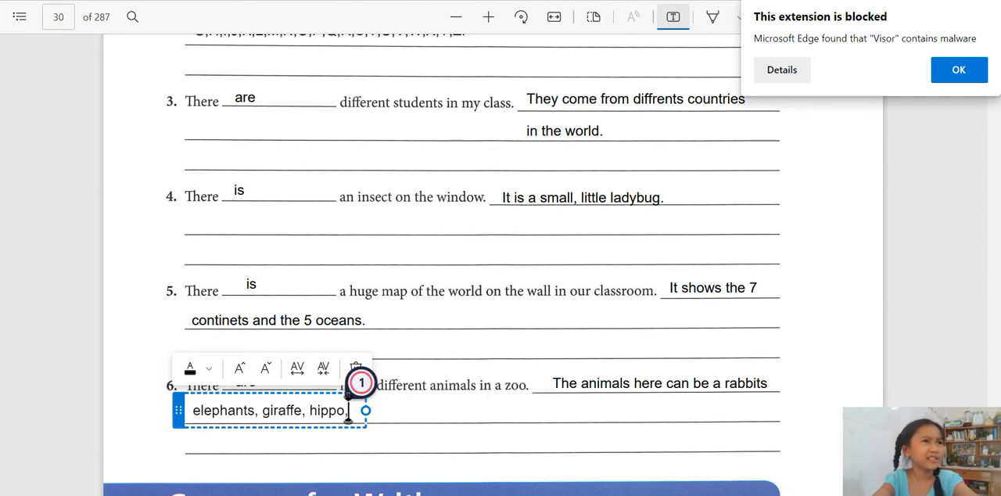
pyautogui.write('horse, lions')
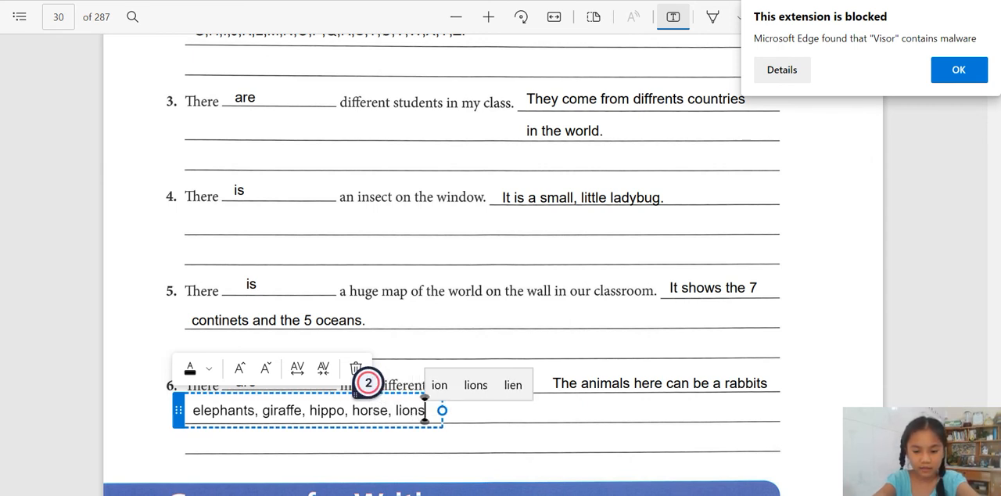
pyautogui.write('tigers, ect.....')
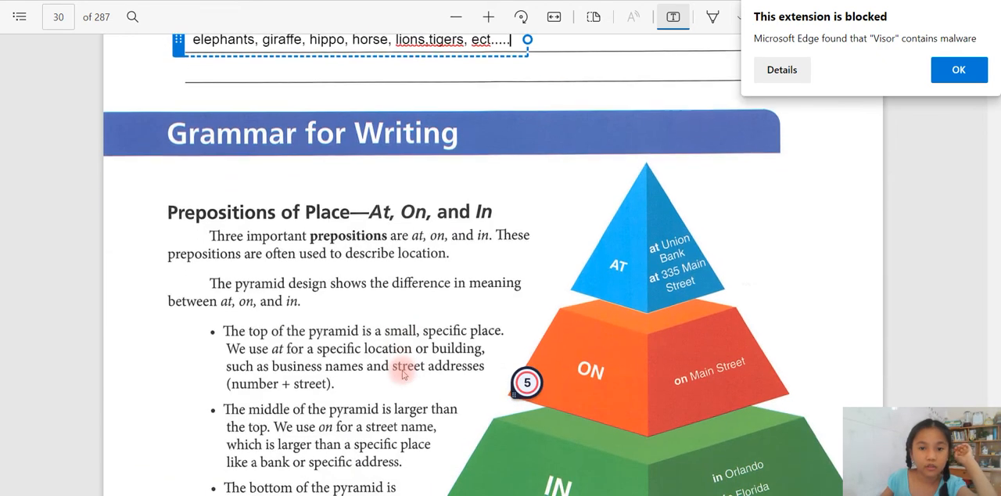
# Scroll to page 31's Activity 10 and close the 'This extension is blocked' notification.
pyautogui.scroll(-3)
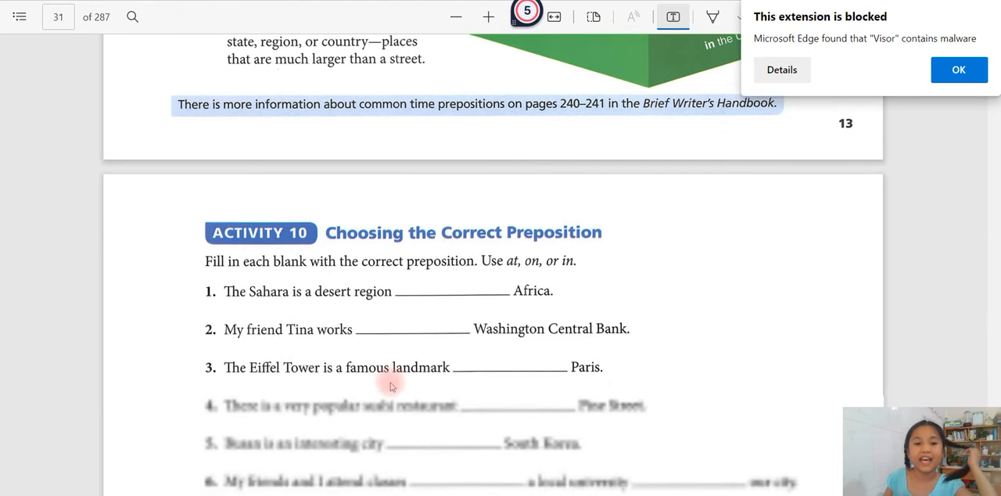
pyautogui.scroll(-3)
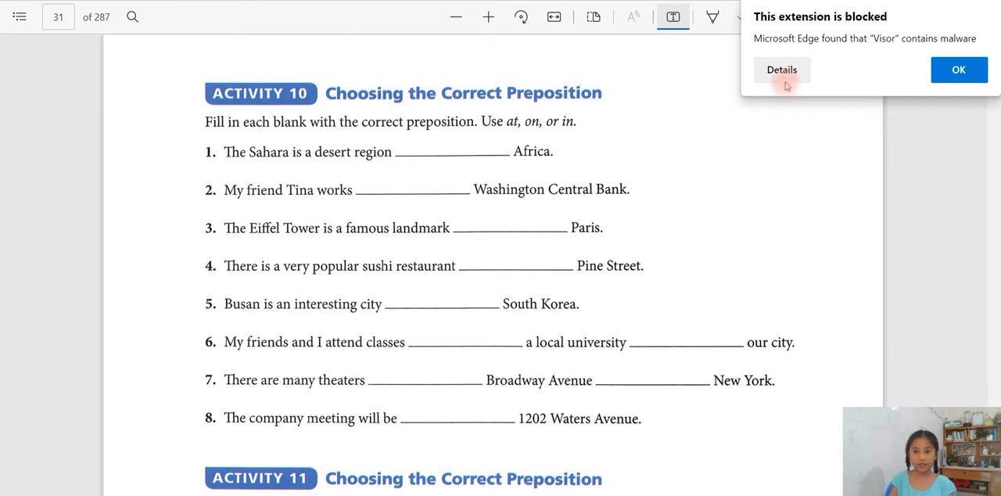
pyautogui.click(959, 70)
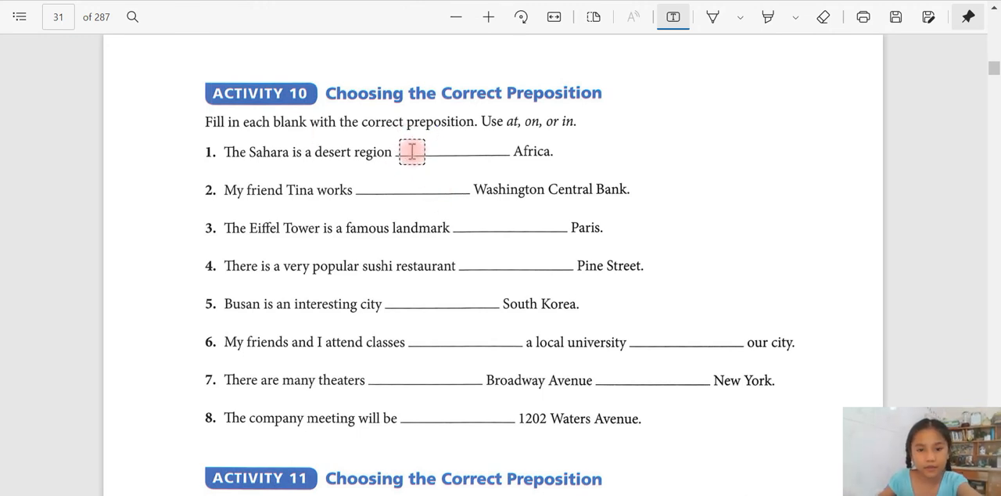
# Type Activity 10 answers: 'in' for item 5, 'in' for item 6, 'at' for items 7 and 8.
pyautogui.click(412, 151)
pyautogui.write('in')
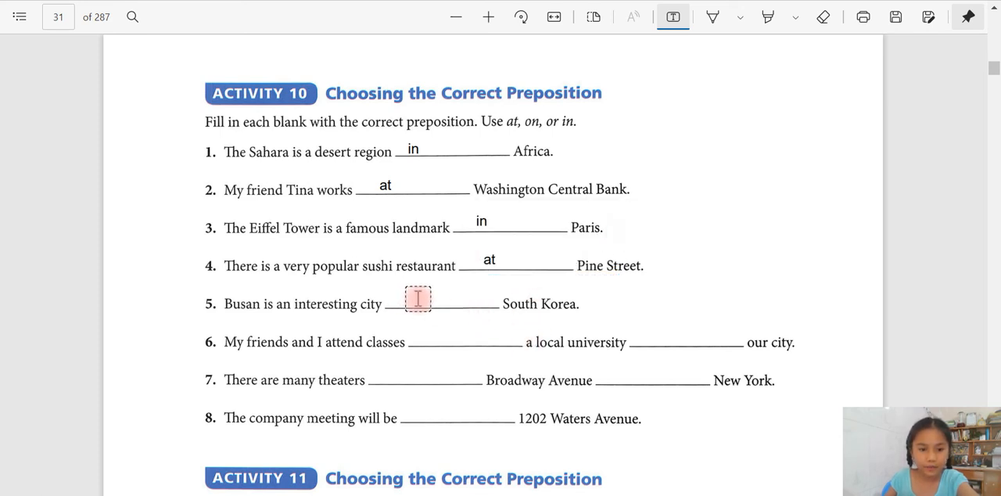
pyautogui.click(417, 299)
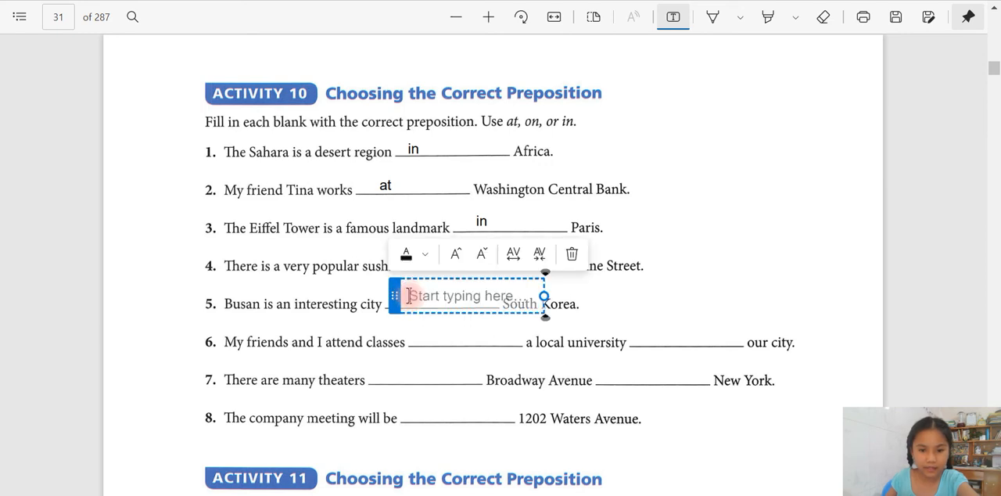
pyautogui.moveTo(408, 366)
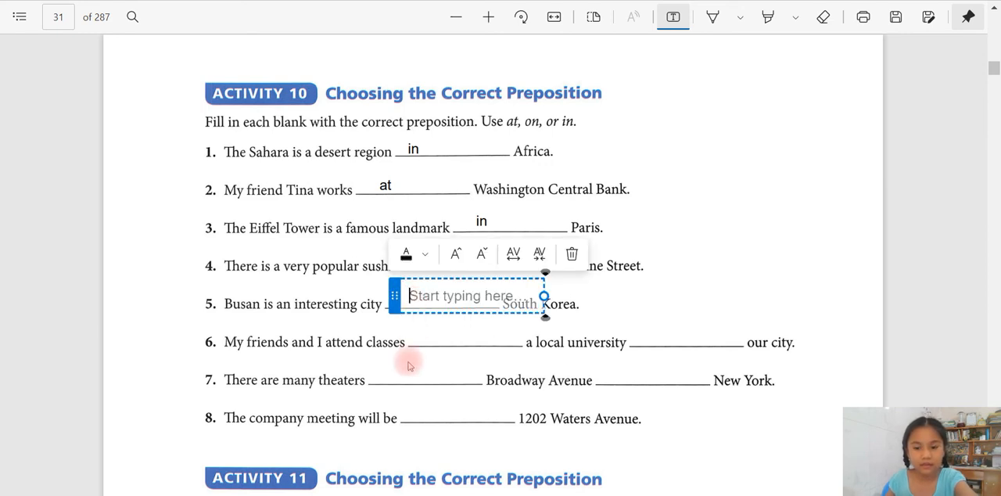
pyautogui.write('in')
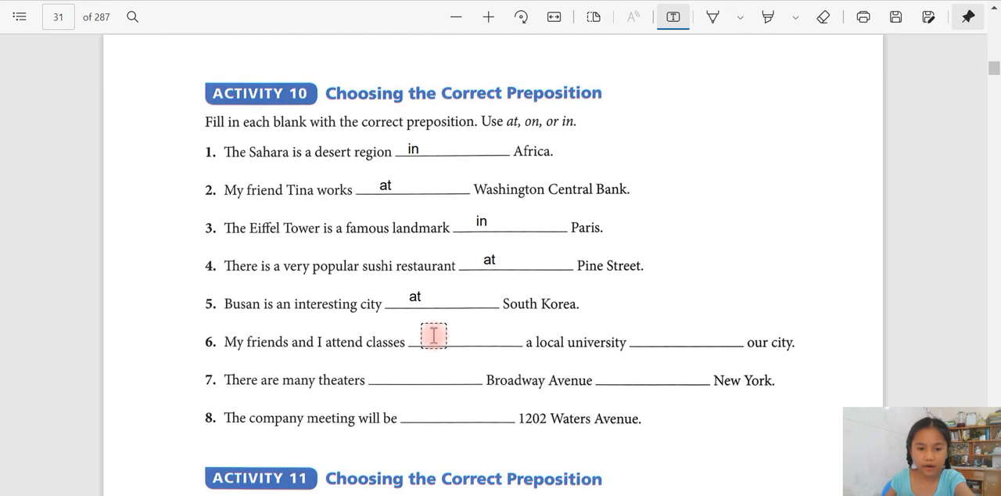
pyautogui.click(435, 336)
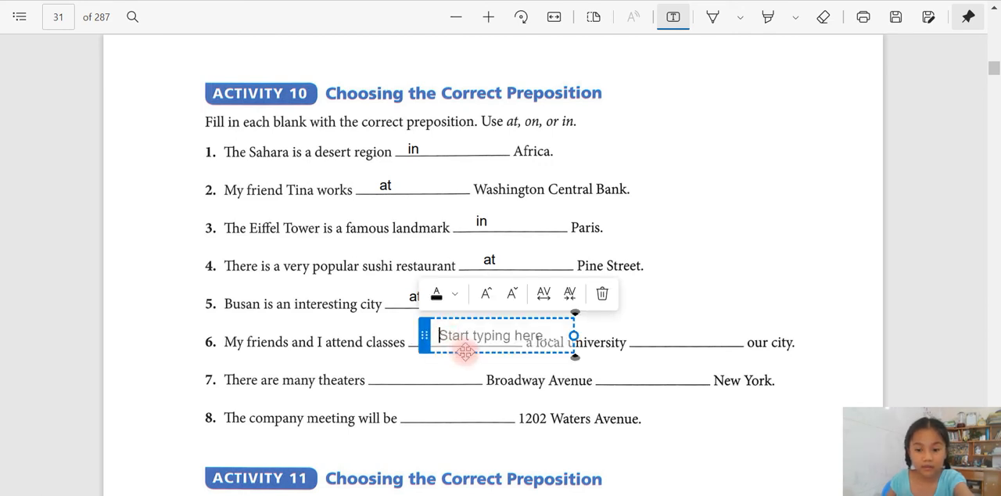
pyautogui.write('in')
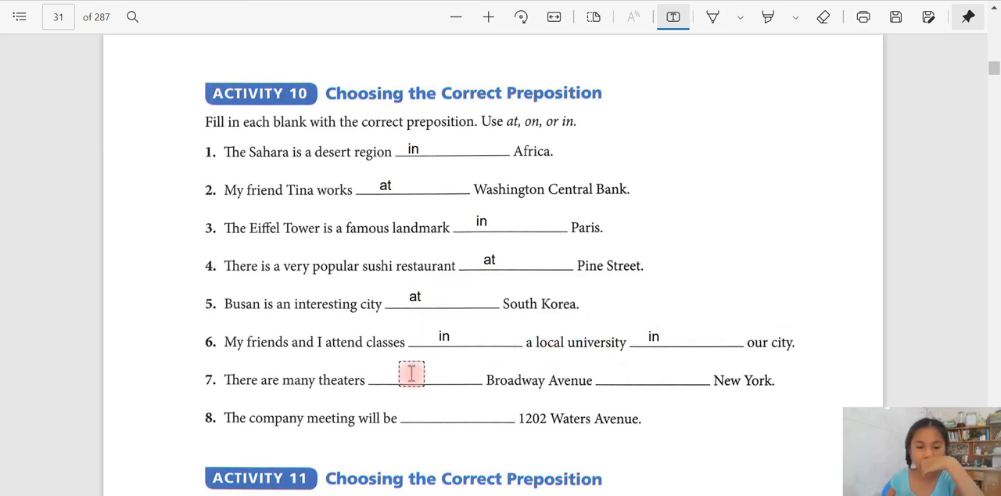
pyautogui.click(412, 373)
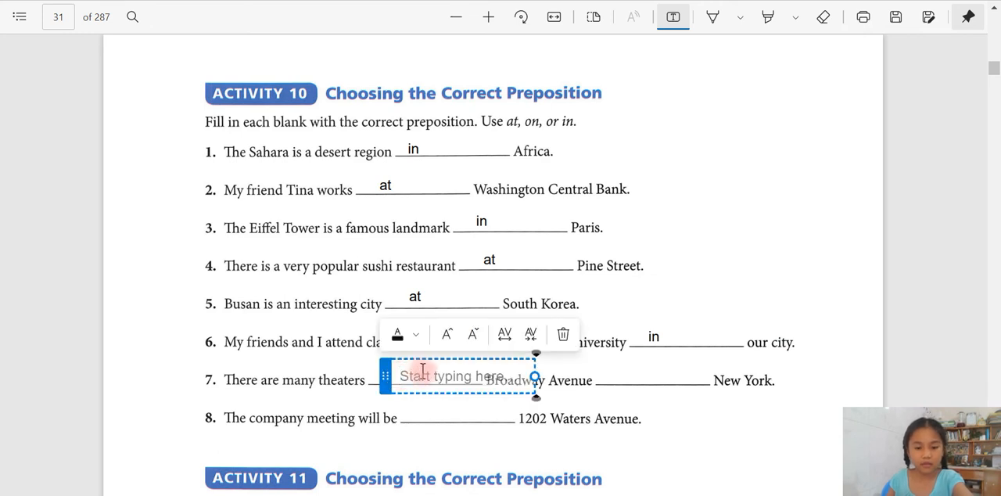
pyautogui.write('at')
pyautogui.click(653, 380)
pyautogui.write('in')
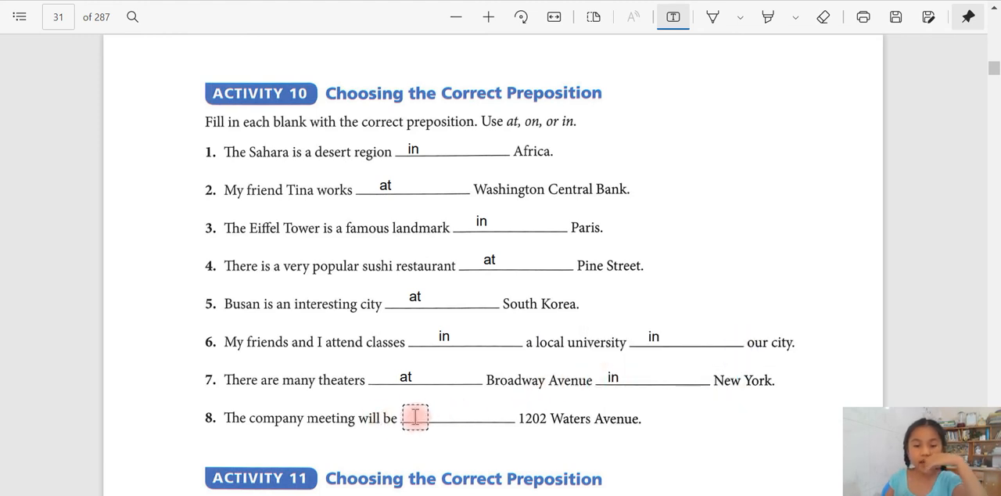
pyautogui.click(416, 418)
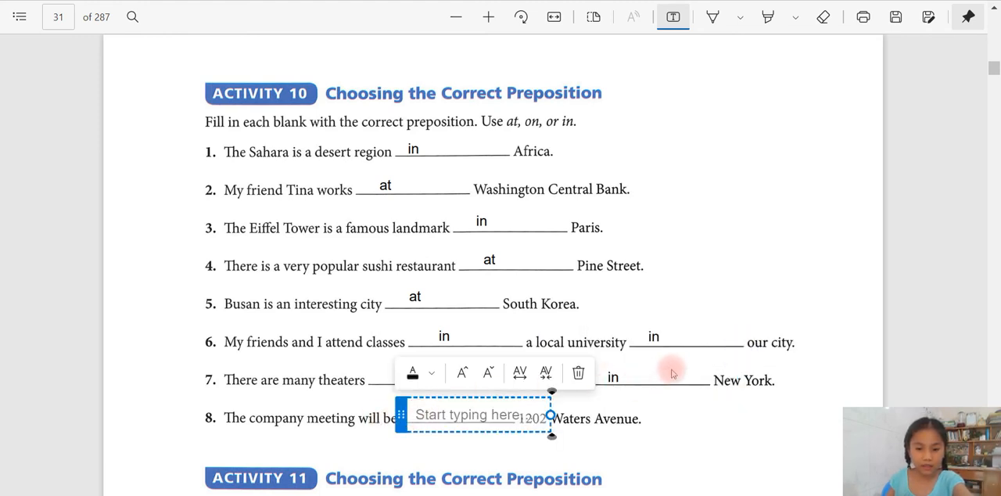
pyautogui.write('at')
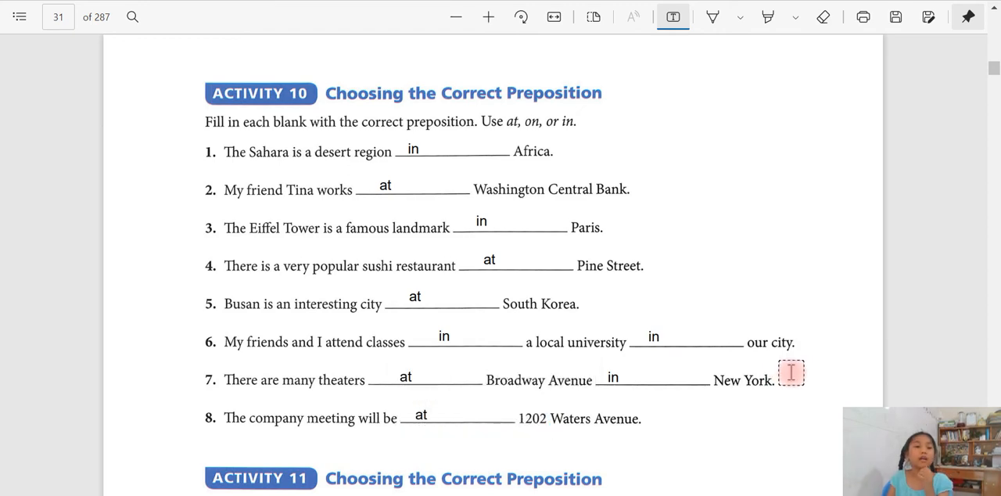
# Scroll down to Activity 11's bank paragraph and select the Draw pen from the toolbar.
pyautogui.scroll(-3)
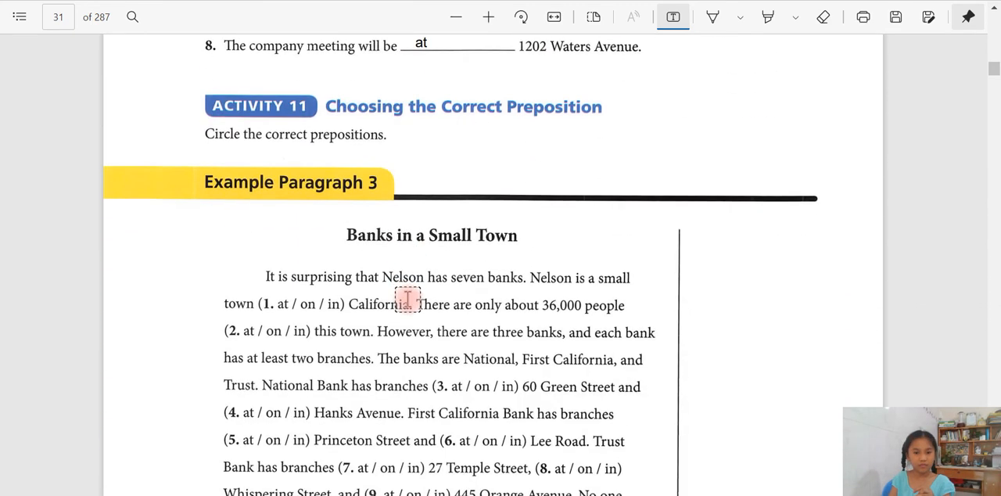
pyautogui.scroll(-3)
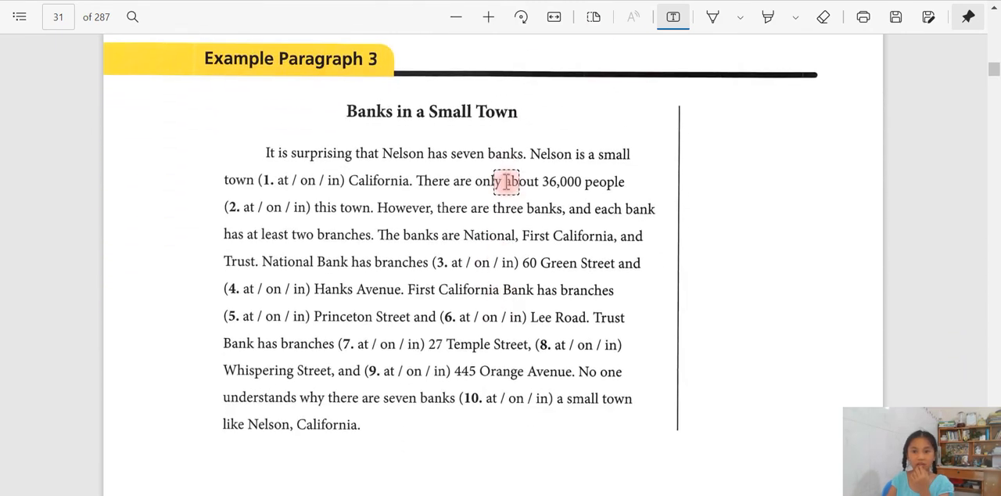
pyautogui.click(738, 16)
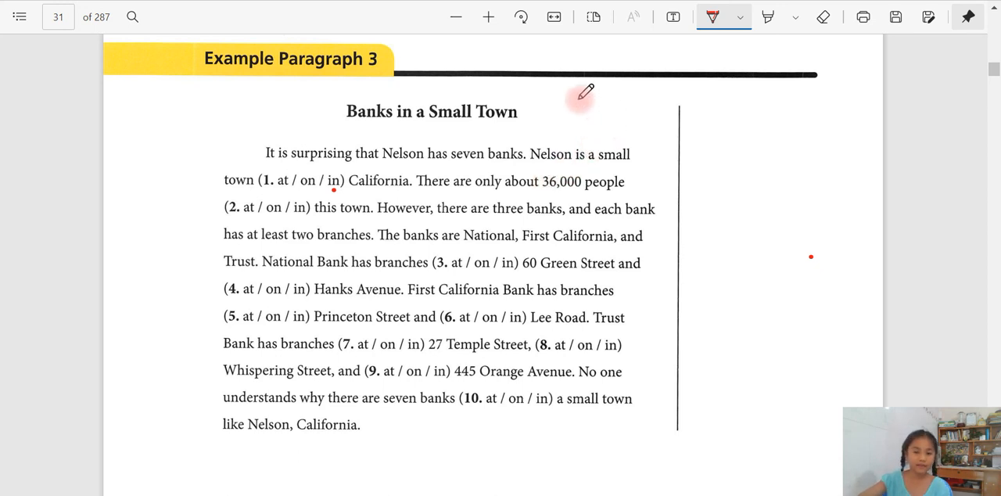
pyautogui.moveTo(548, 134)
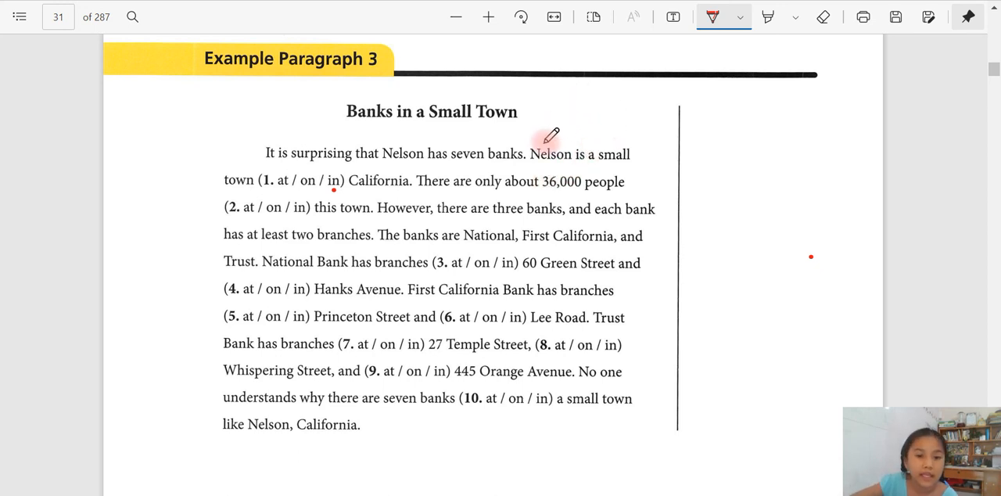
pyautogui.moveTo(306, 206)
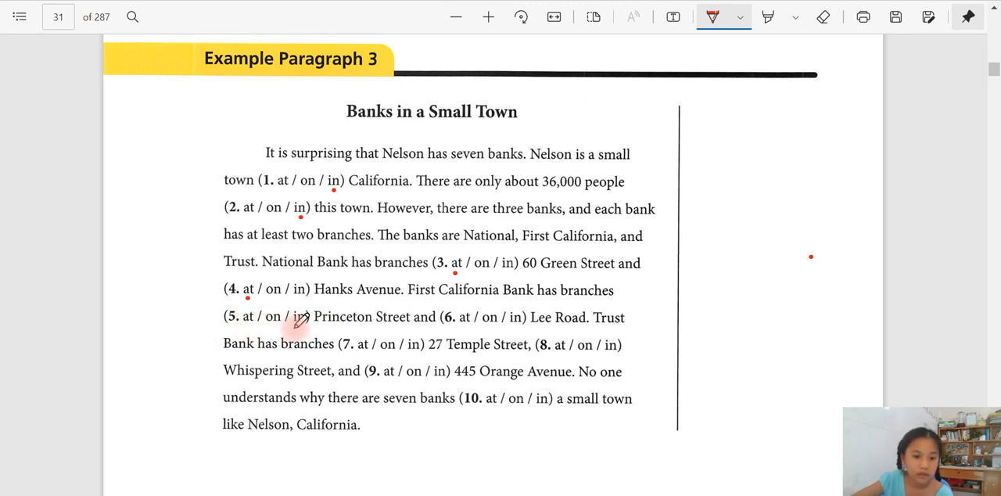
pyautogui.moveTo(350, 262)
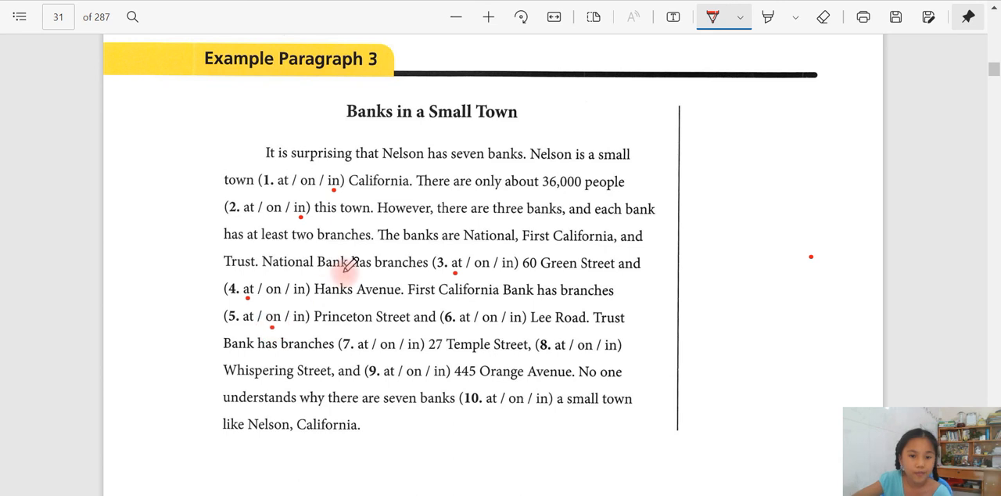